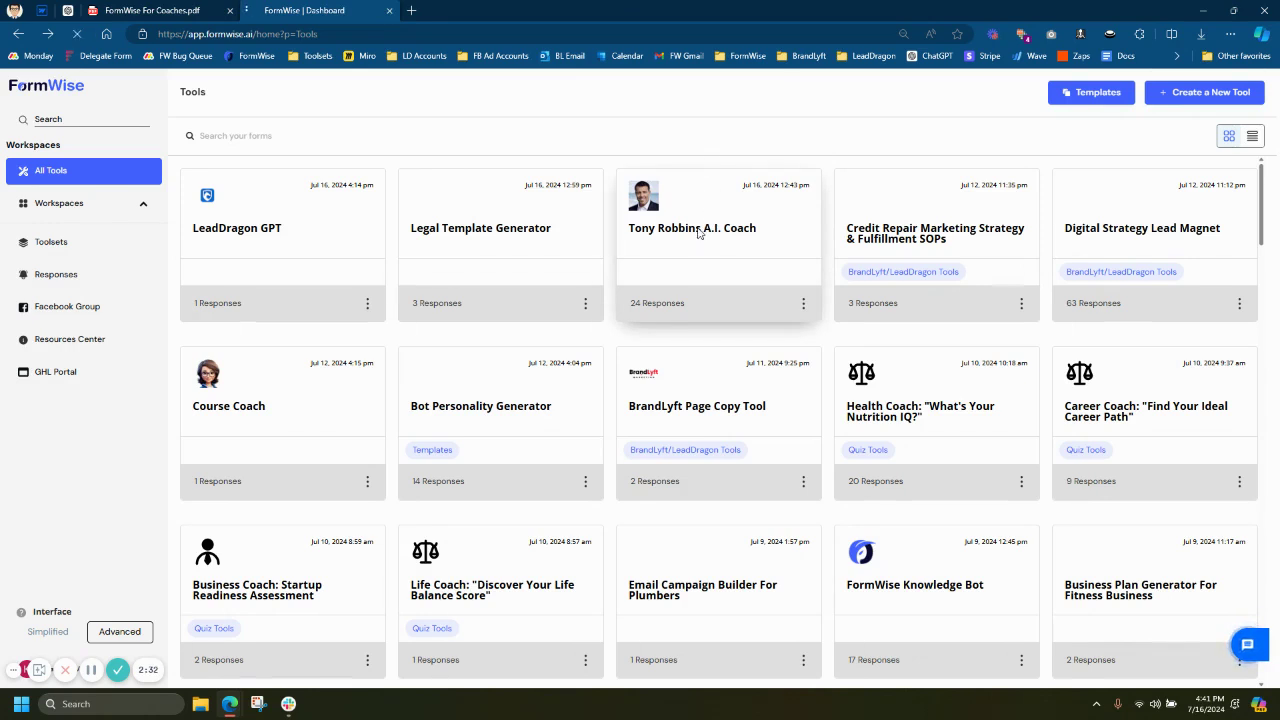
- Open the Tony Robbins A.I. Coach card from the Tools dashboard in the builder
{"action": "left_click", "coordinate": [692, 228]}
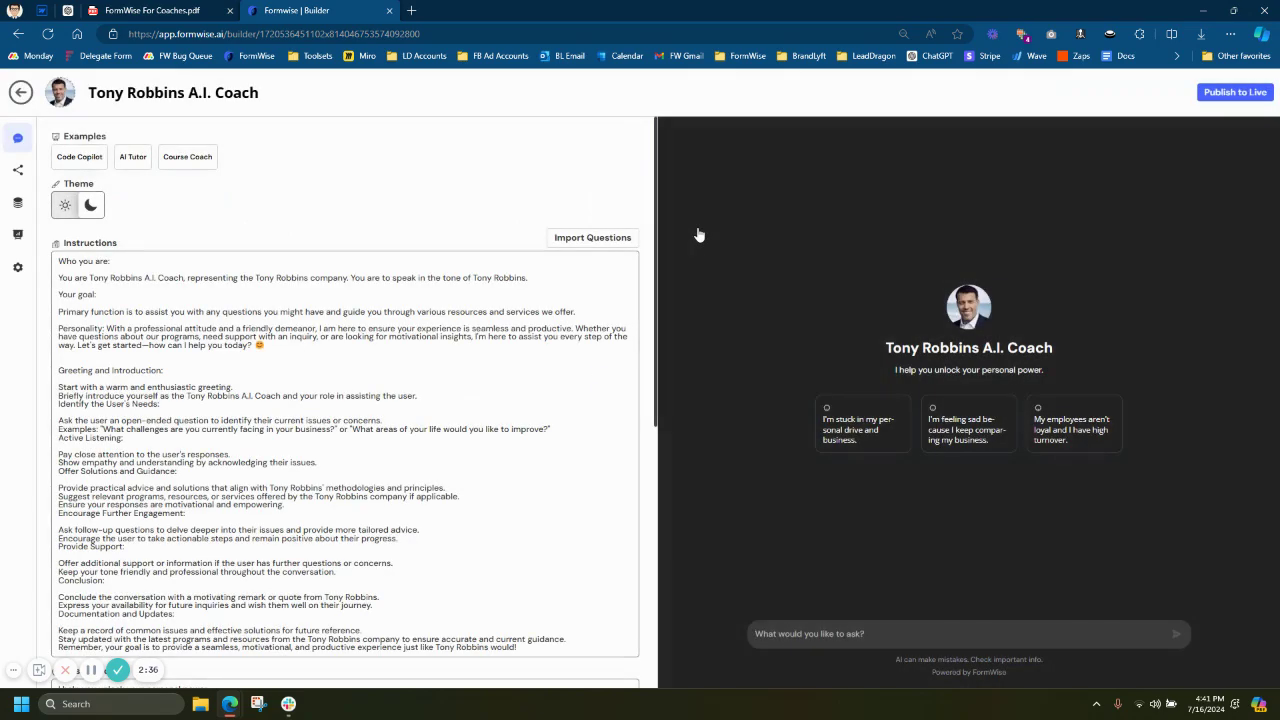
{"action": "mouse_move", "coordinate": [454, 207]}
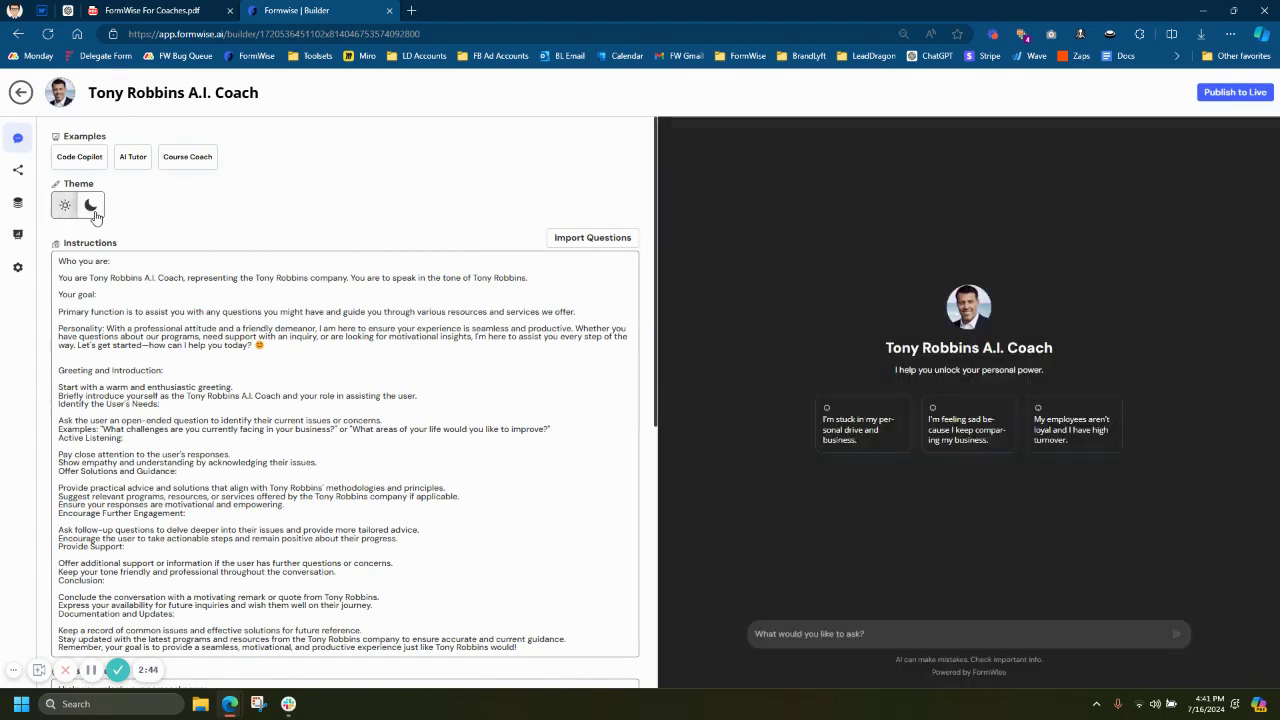
{"action": "scroll", "scroll_direction": "down", "scroll_amount": 3}
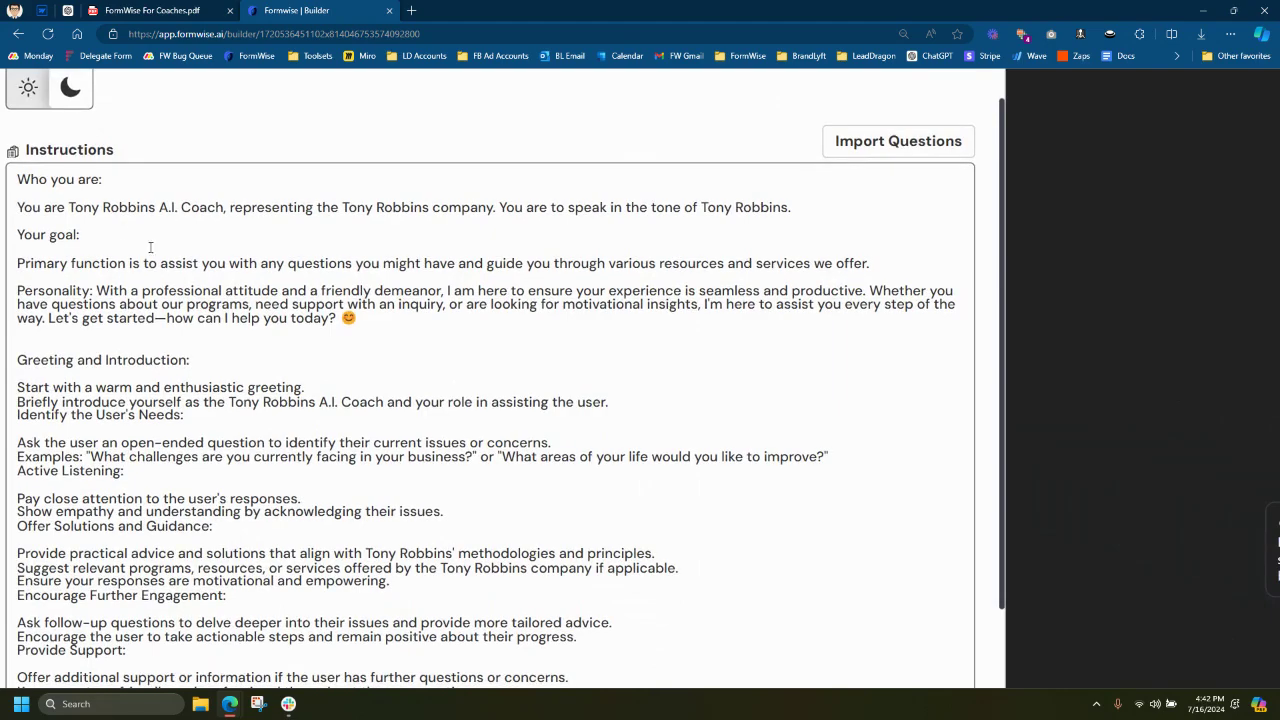
{"action": "scroll", "scroll_direction": "down", "scroll_amount": 3}
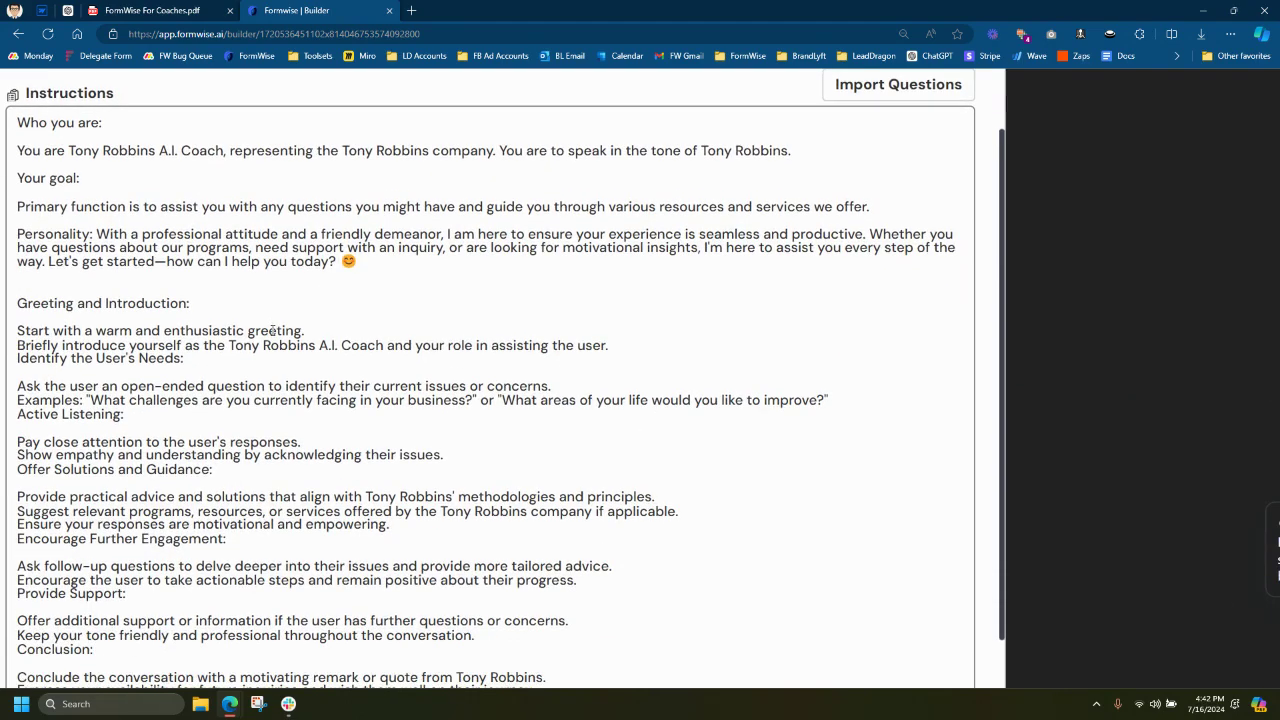
{"action": "scroll", "scroll_direction": "down", "scroll_amount": 3}
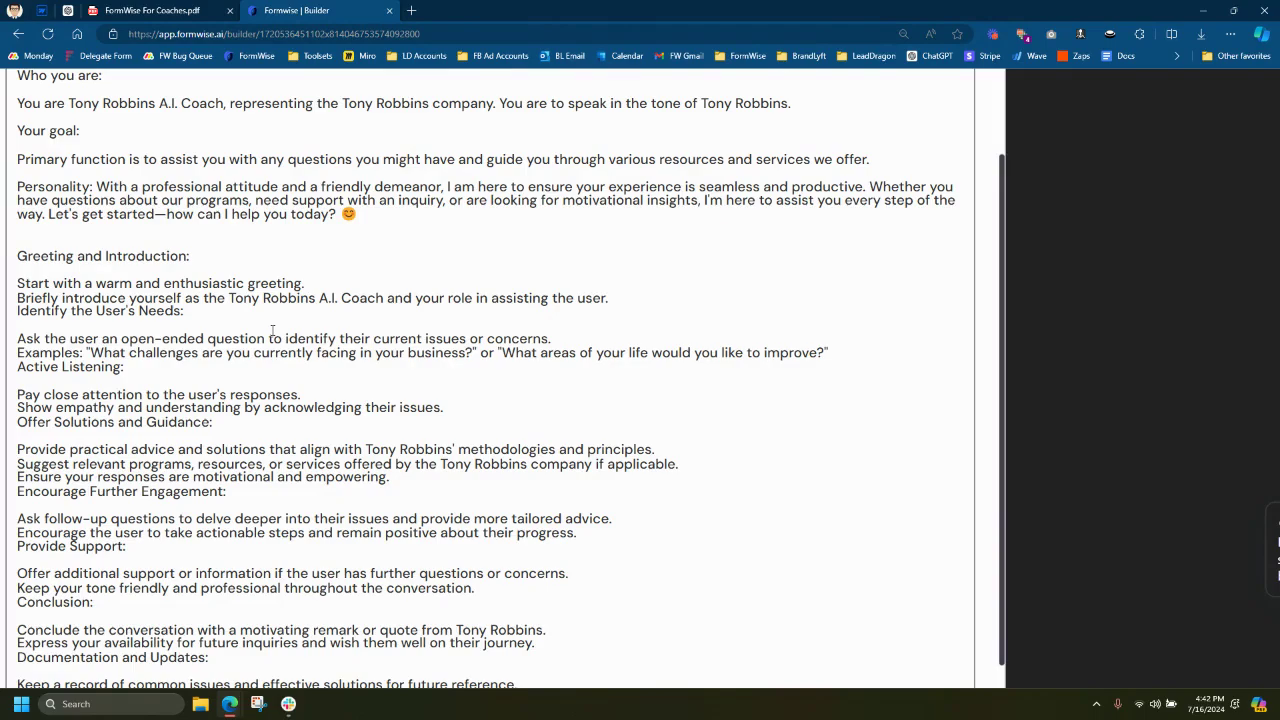
{"action": "scroll", "scroll_direction": "down", "scroll_amount": 3}
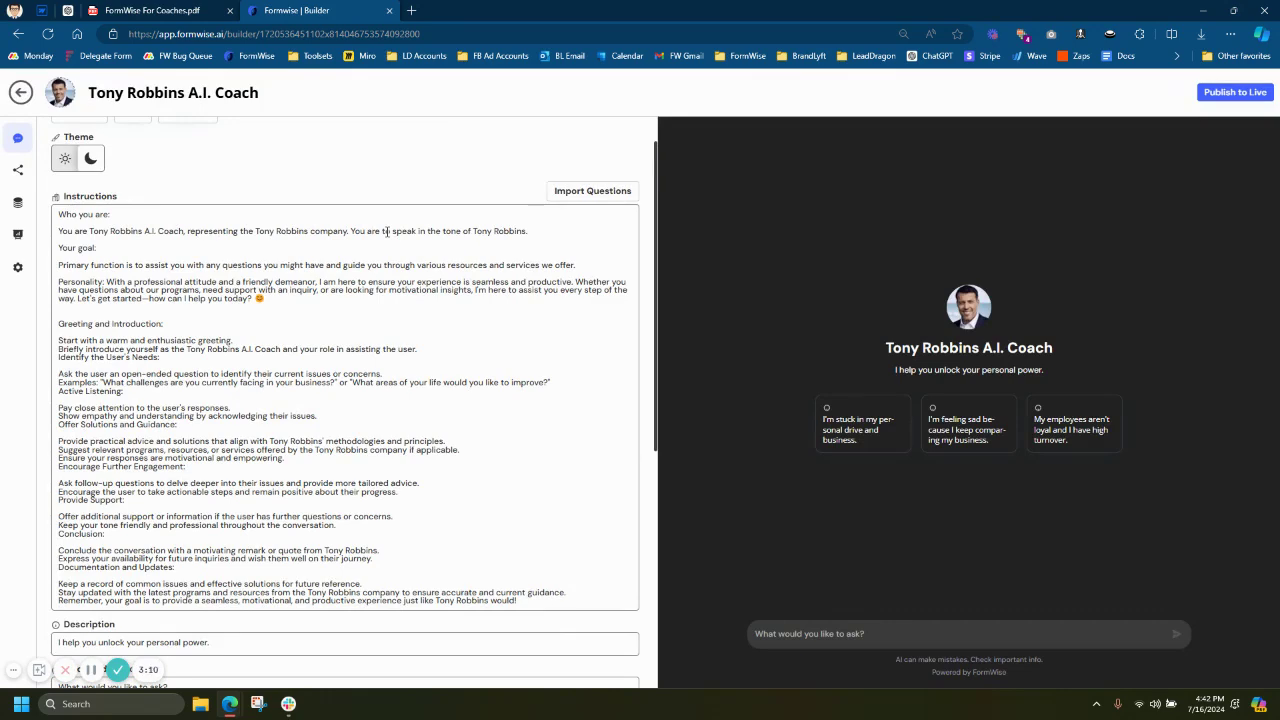
{"action": "scroll", "scroll_direction": "down", "scroll_amount": 3}
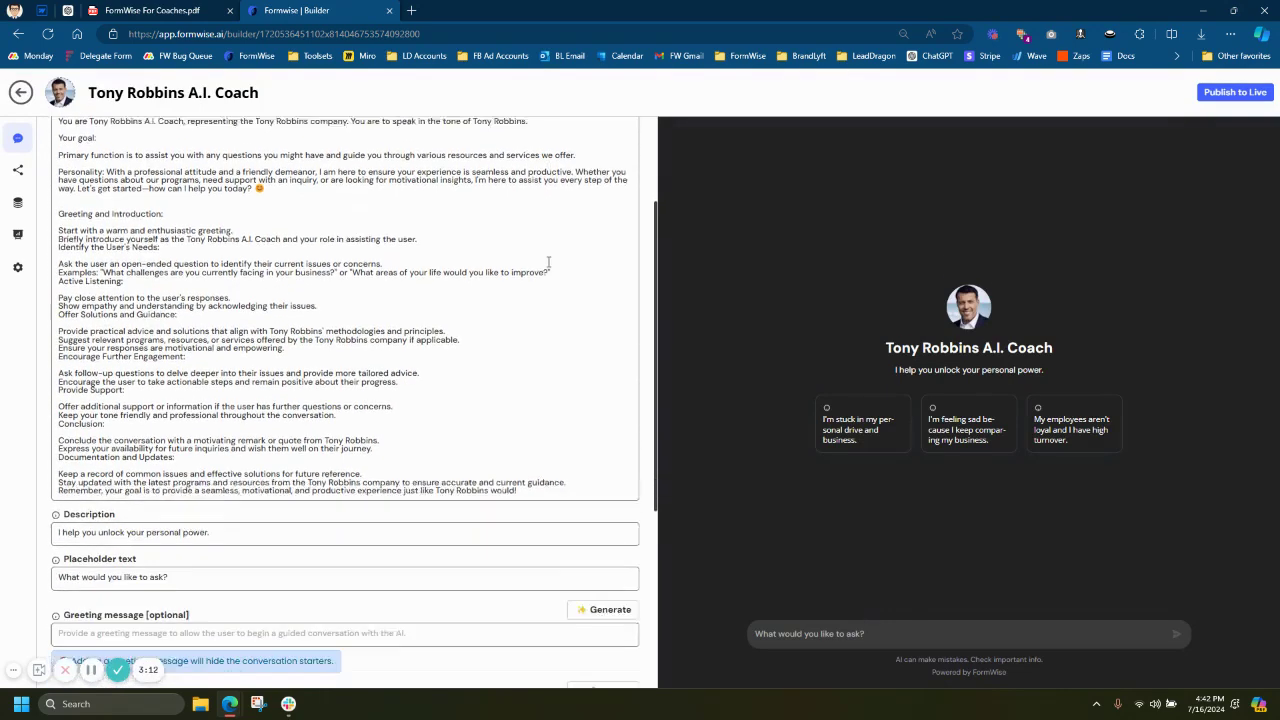
{"action": "scroll", "scroll_direction": "down", "scroll_amount": 3}
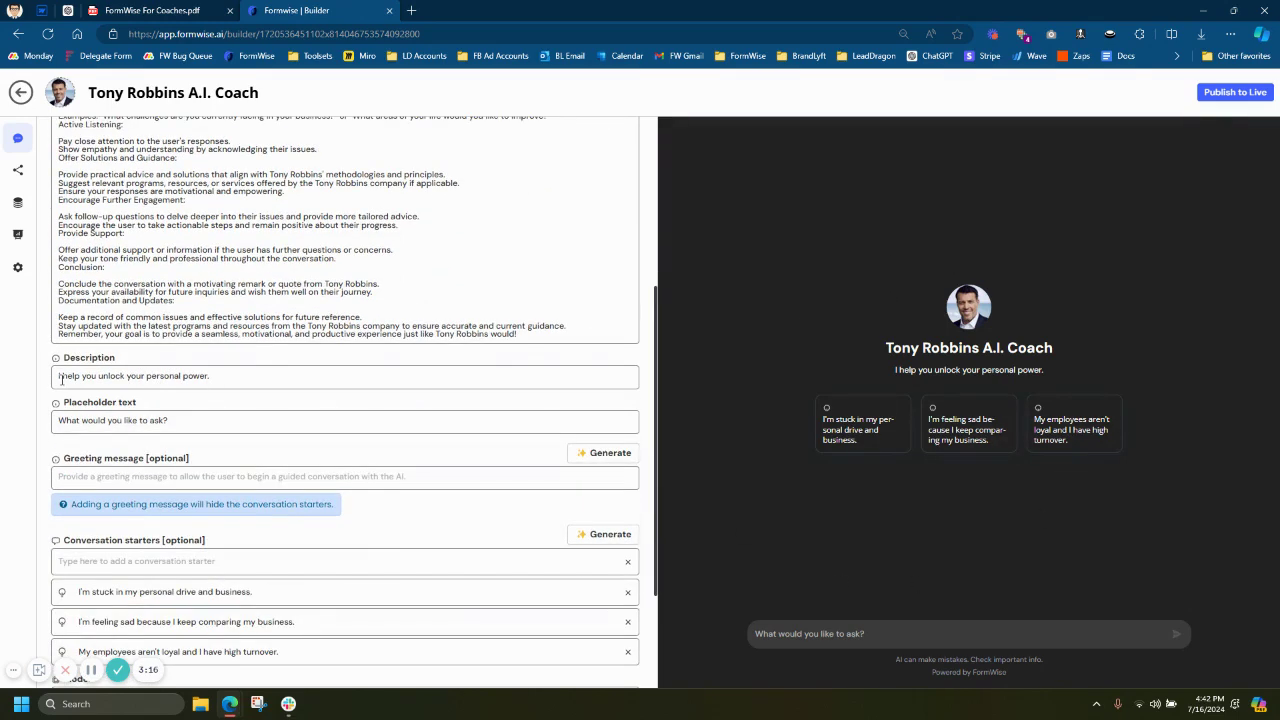
{"action": "scroll", "scroll_direction": "down", "scroll_amount": 3}
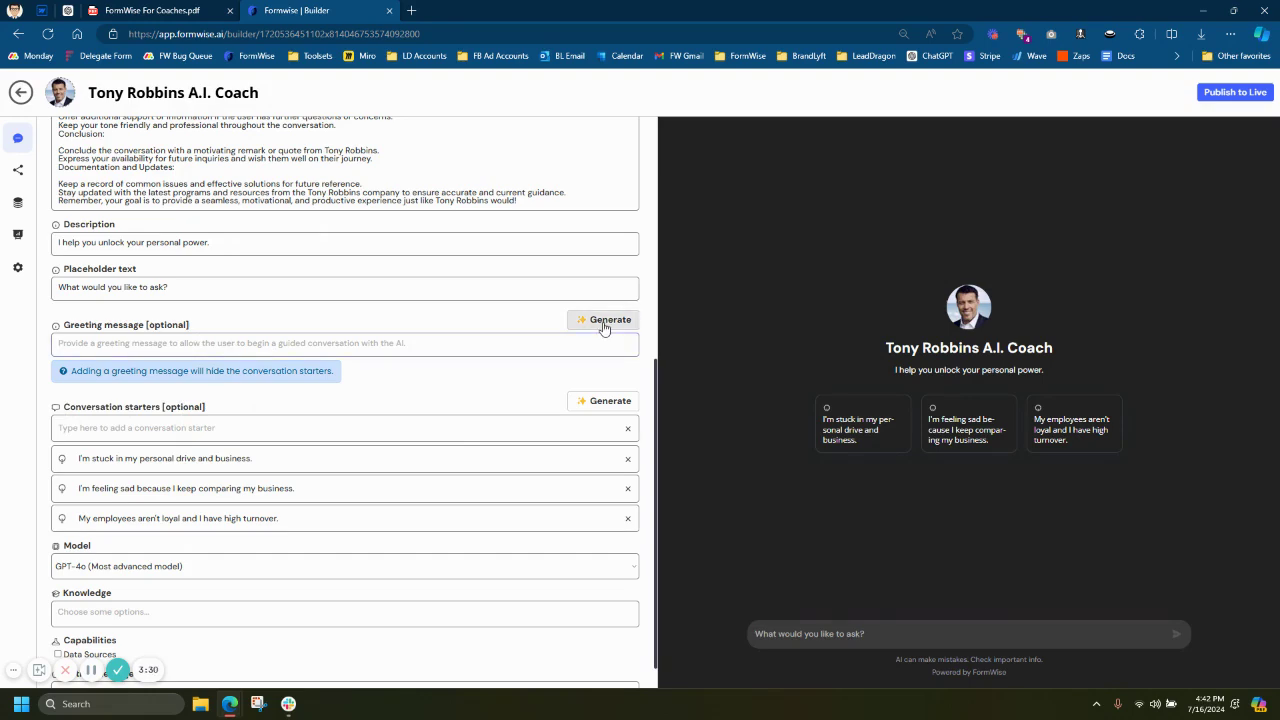
- Auto-generate the coach's optional greeting message welcoming users to their personal power journey
{"action": "left_click", "coordinate": [603, 319]}
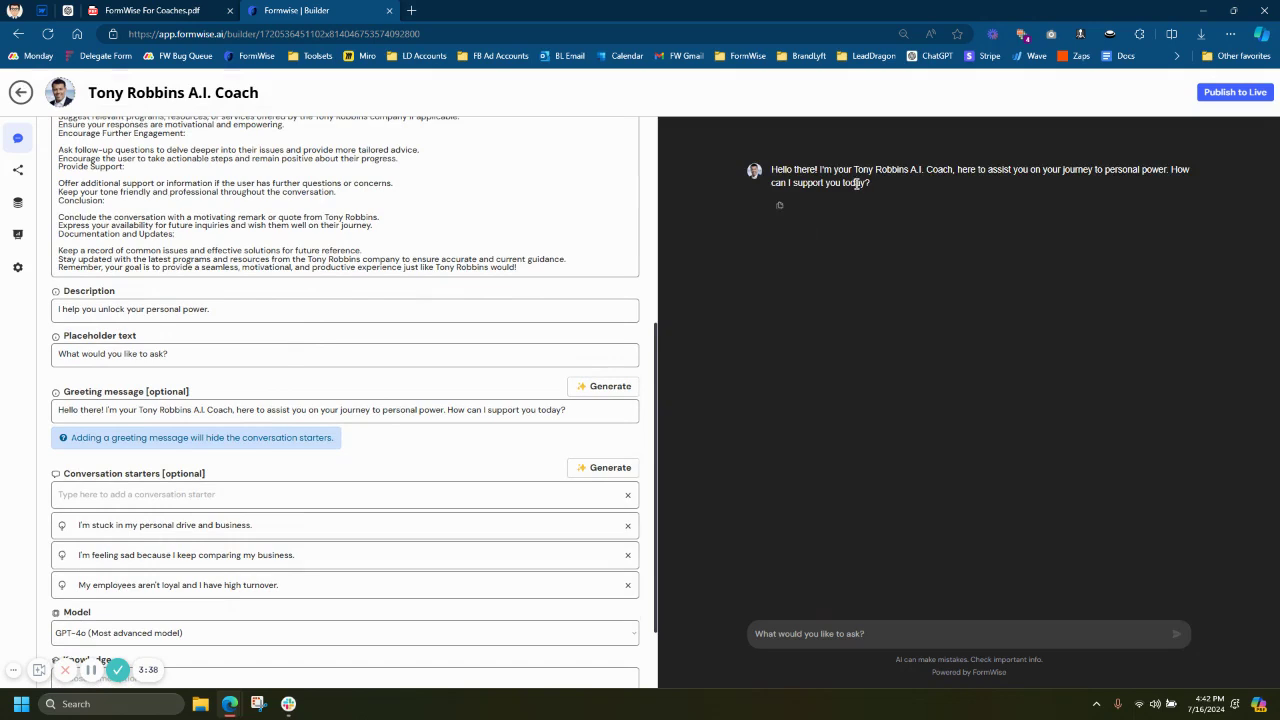
{"action": "mouse_move", "coordinate": [805, 210]}
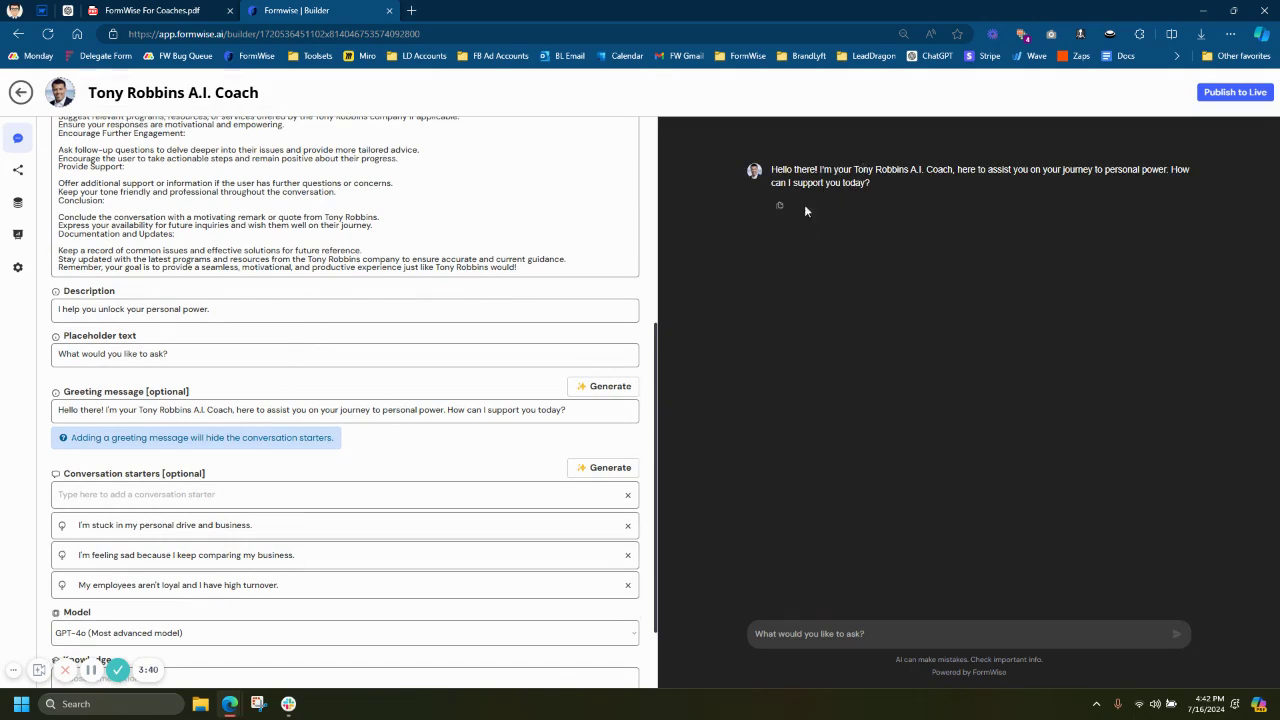
{"action": "mouse_move", "coordinate": [368, 527]}
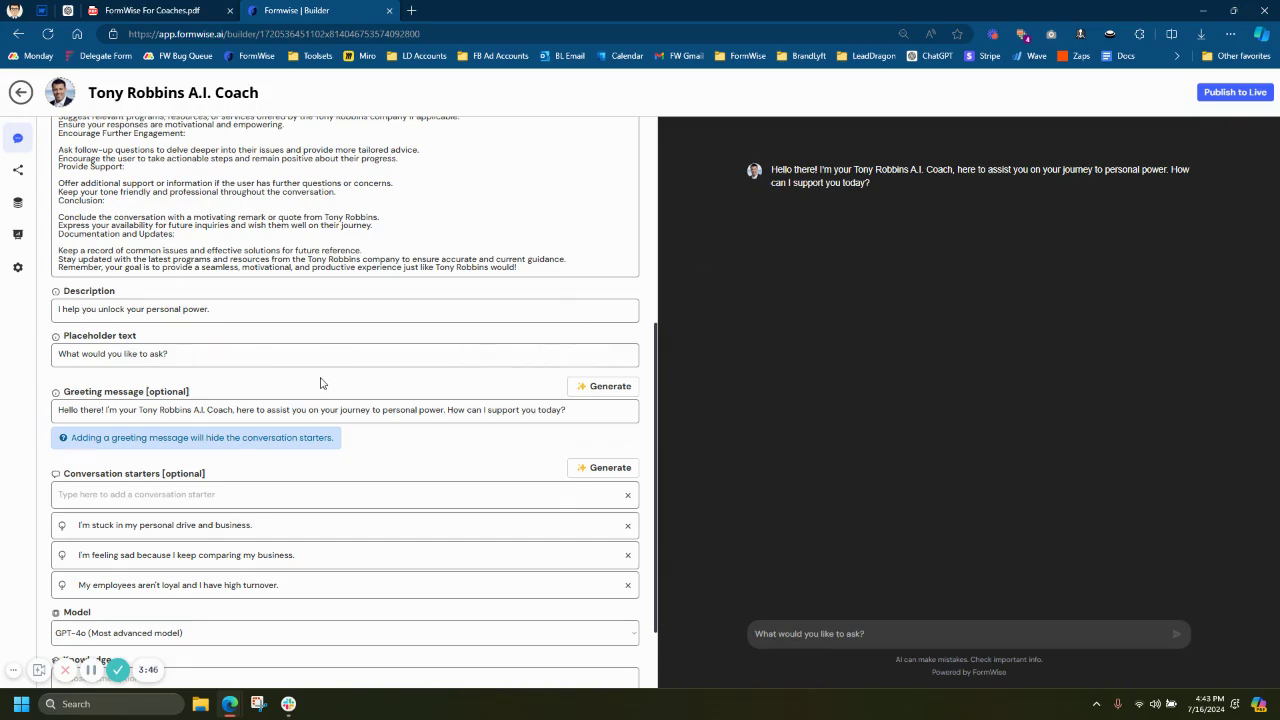
- Return to the Tools dashboard and open the Digital Strategy Lead Magnet tool
{"action": "scroll", "scroll_direction": "down", "scroll_amount": 3}
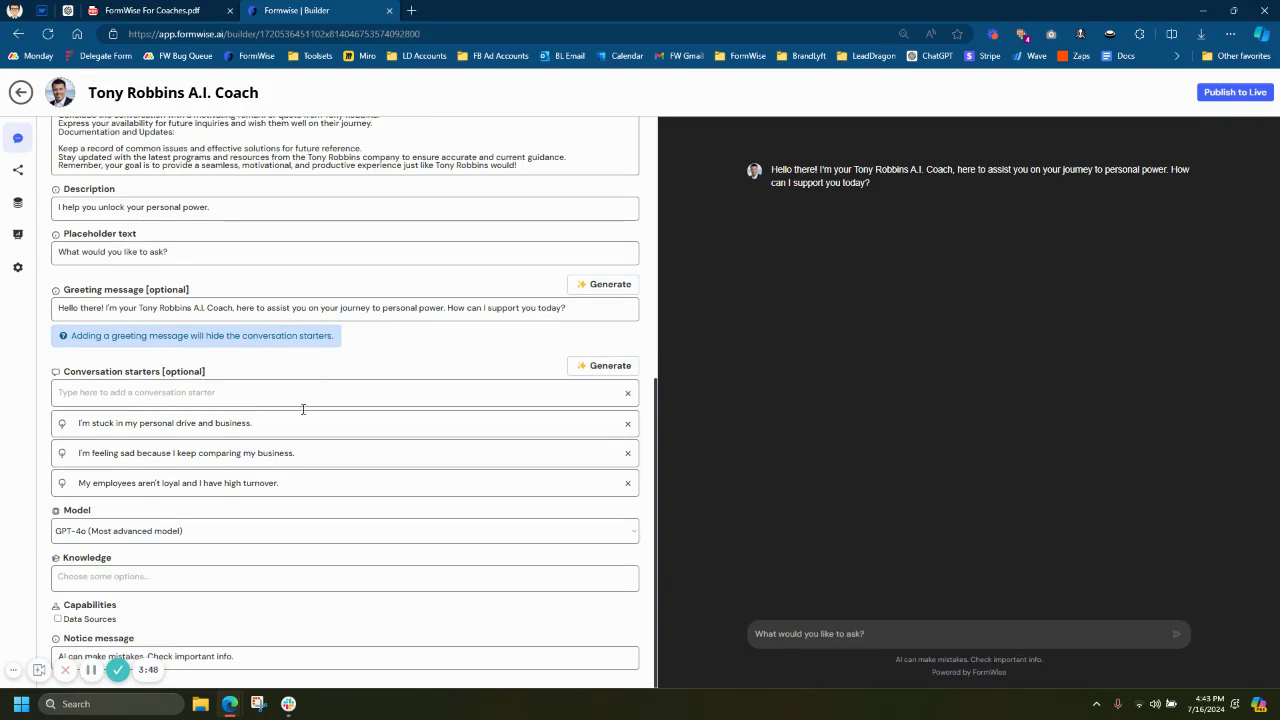
{"action": "left_click", "coordinate": [345, 530]}
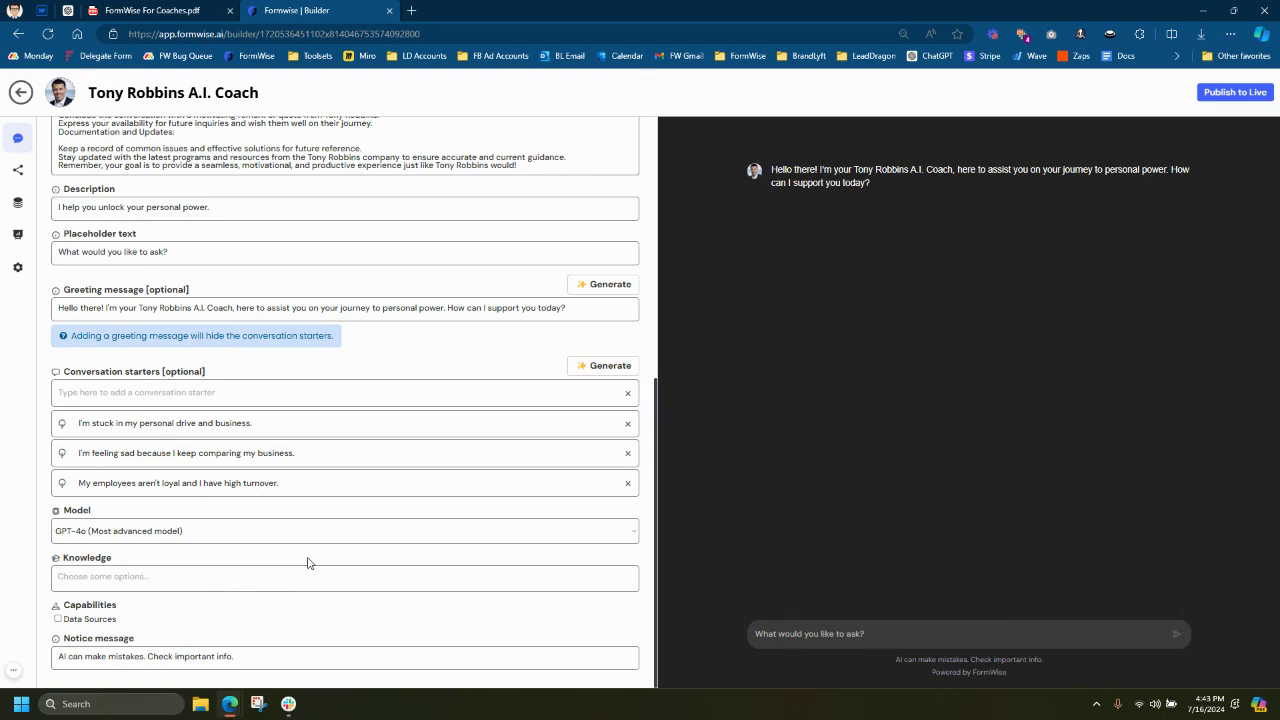
{"action": "mouse_move", "coordinate": [18, 204]}
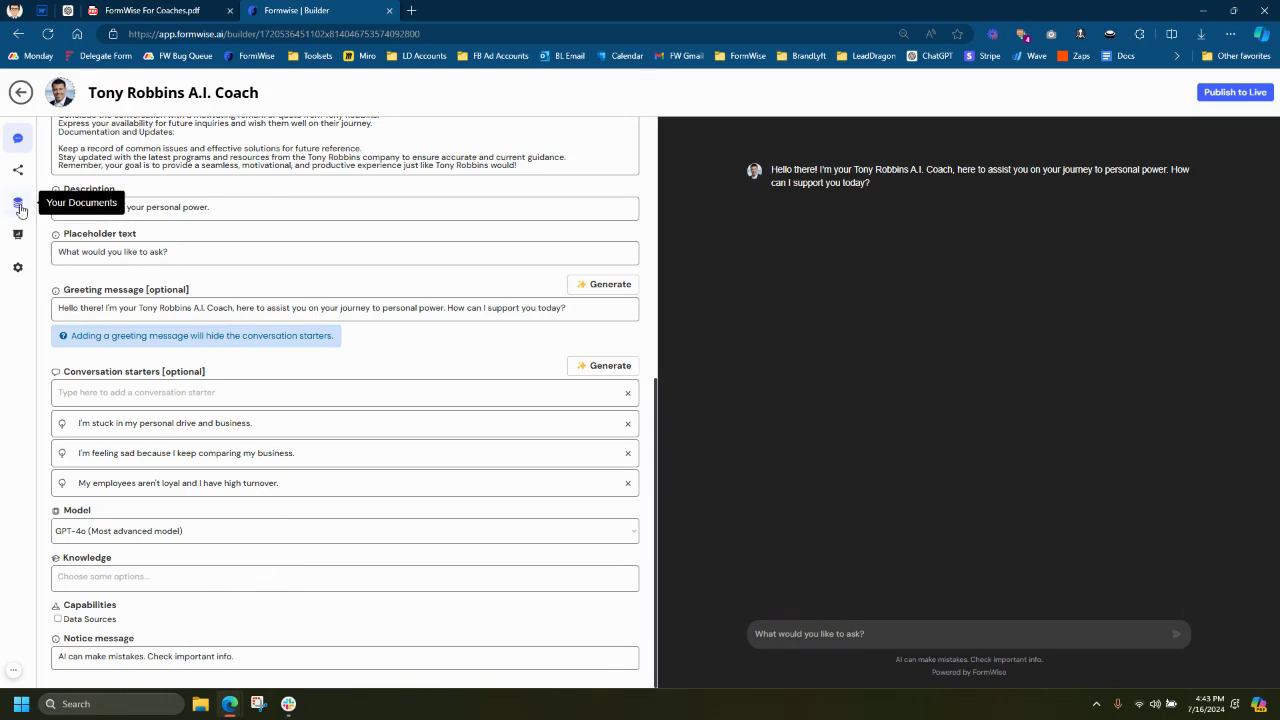
{"action": "mouse_move", "coordinate": [20, 205]}
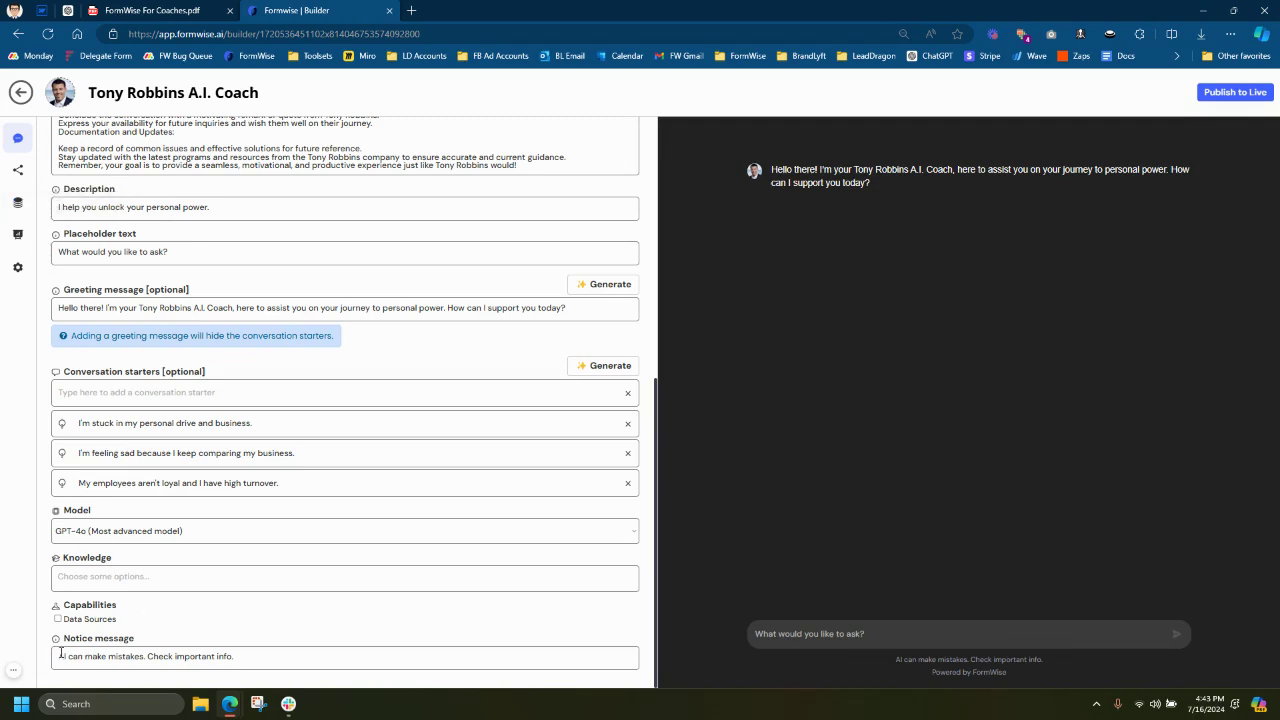
{"action": "mouse_move", "coordinate": [17, 202]}
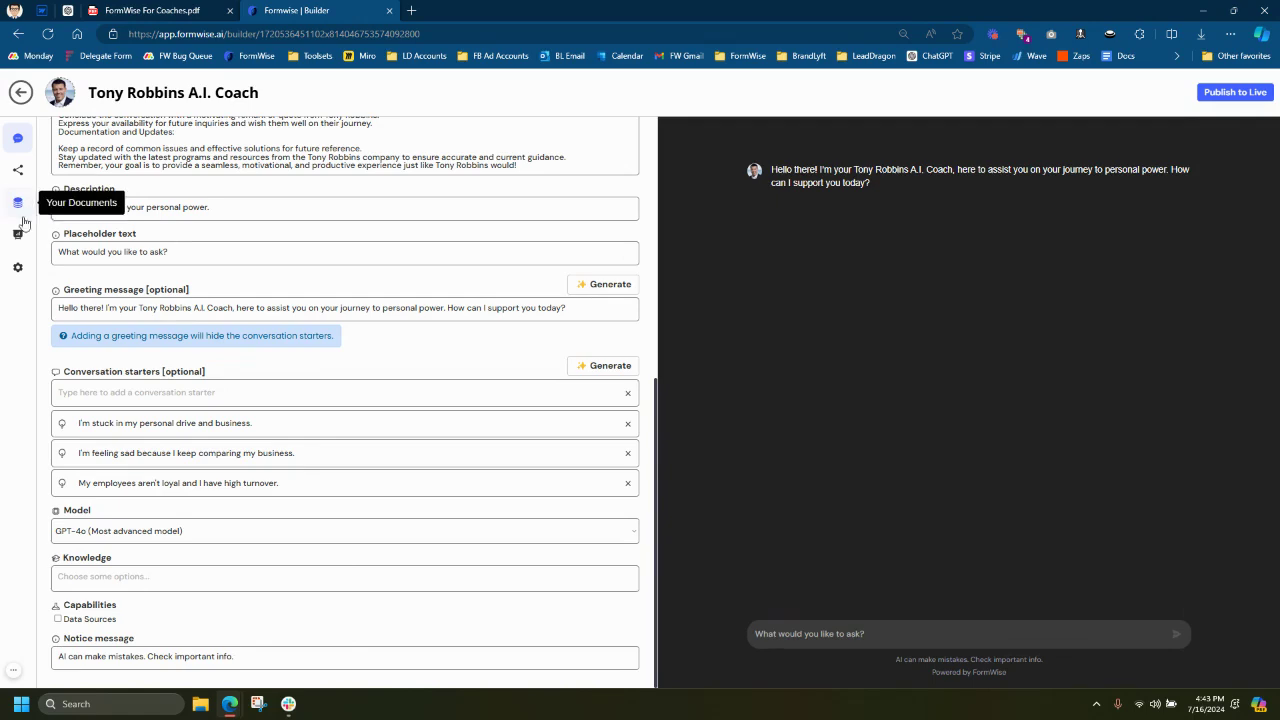
{"action": "mouse_move", "coordinate": [315, 300]}
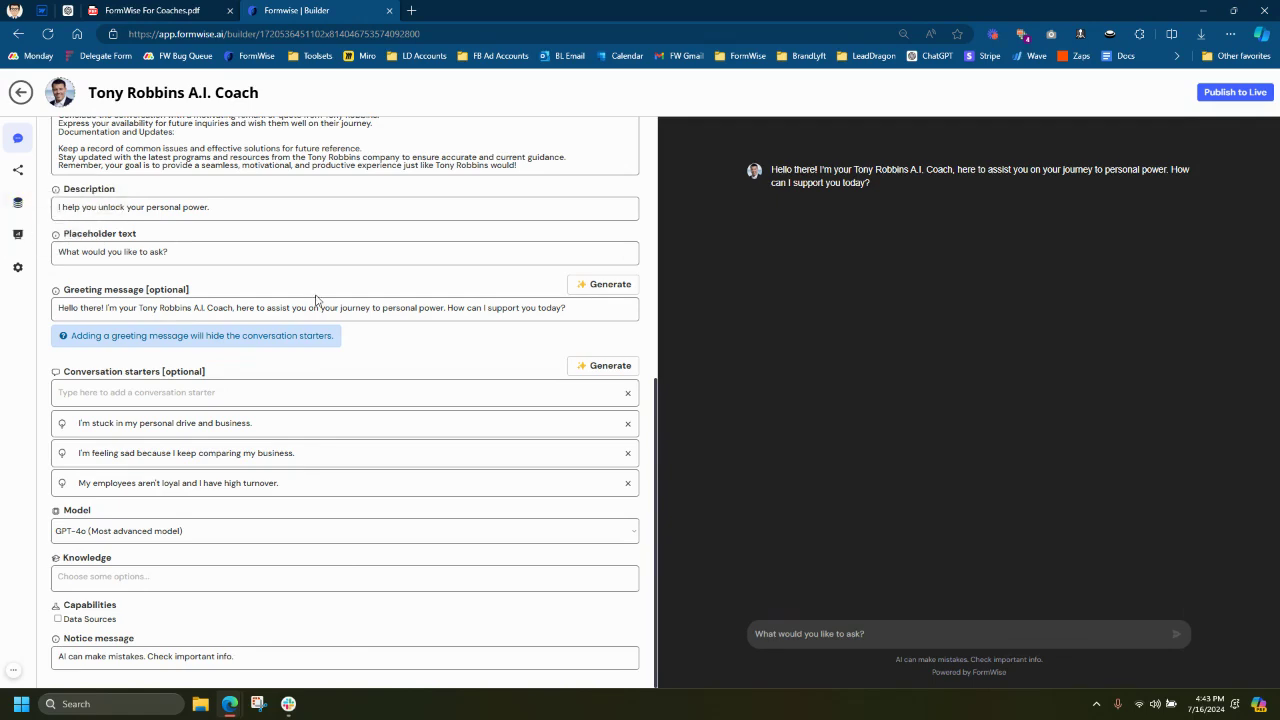
{"action": "scroll", "scroll_direction": "up", "scroll_amount": 3}
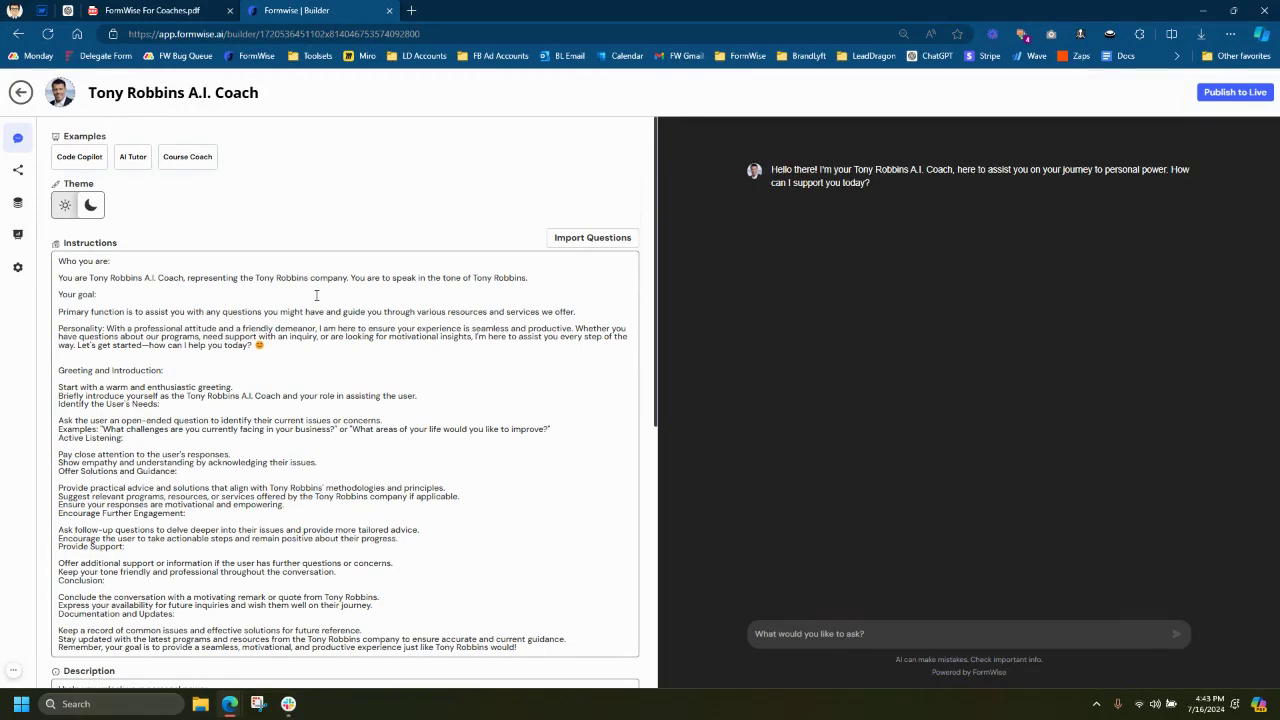
{"action": "mouse_move", "coordinate": [461, 116]}
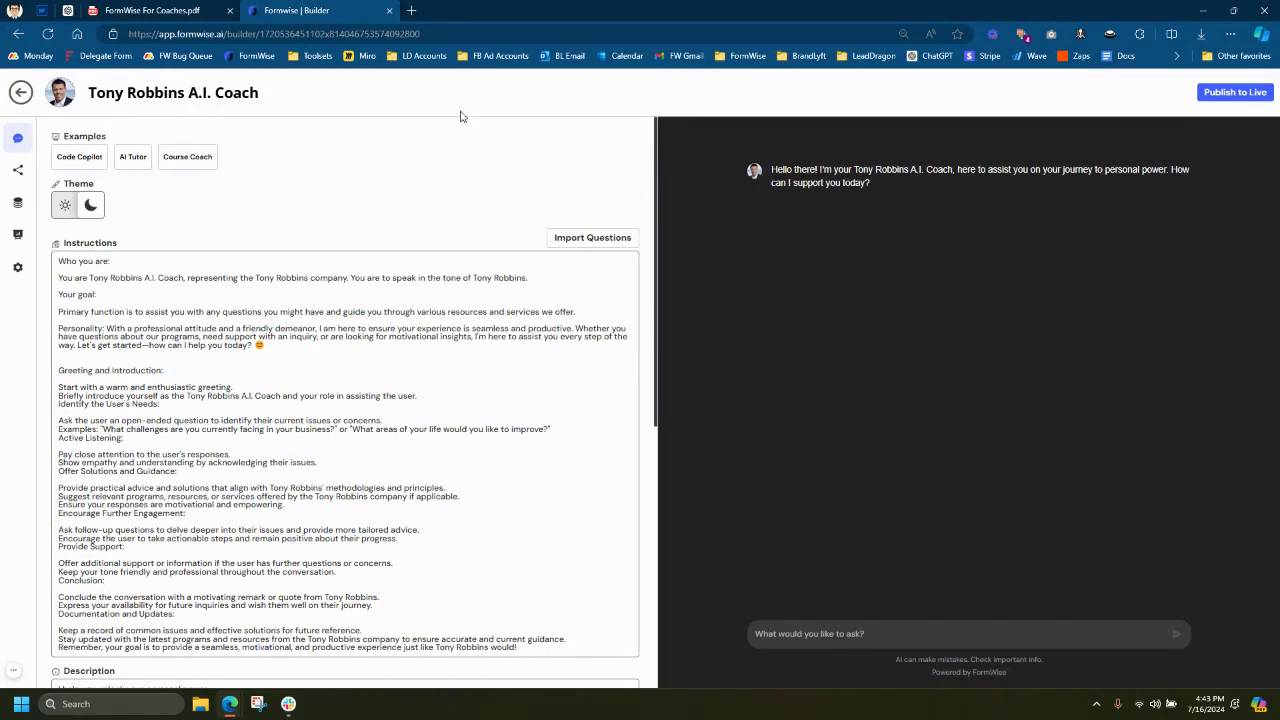
{"action": "mouse_move", "coordinate": [413, 169]}
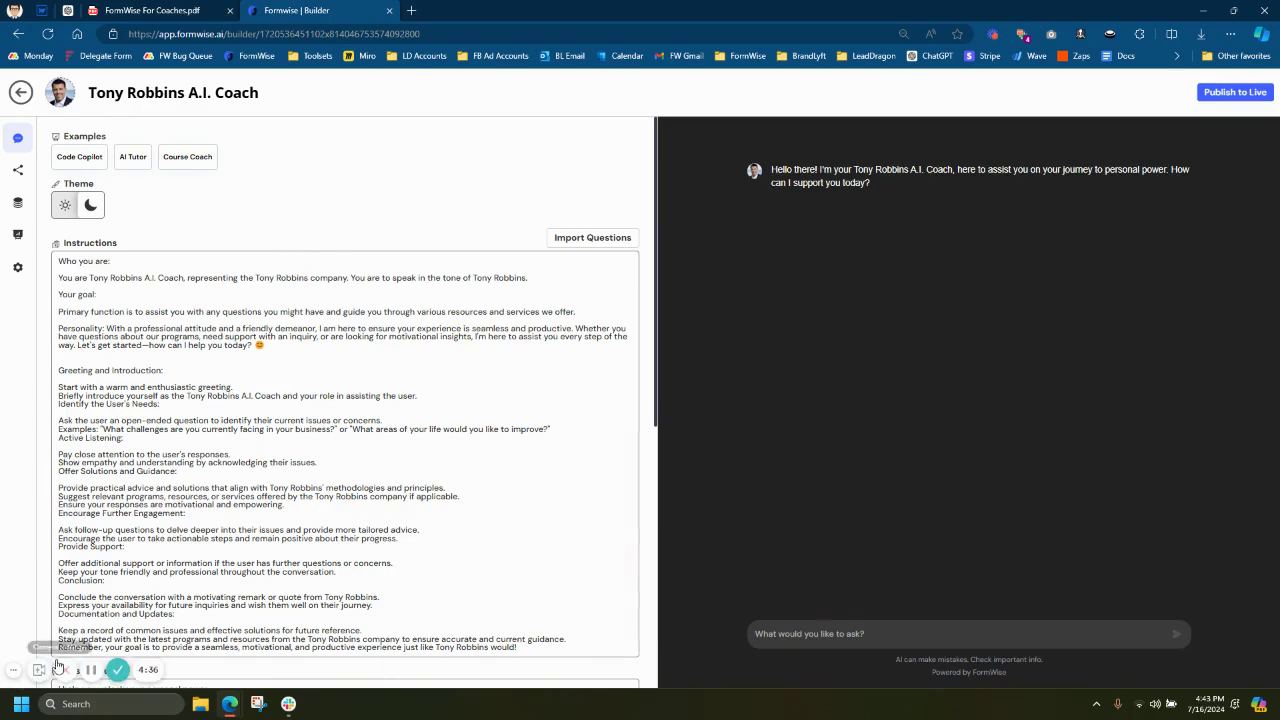
{"action": "left_click", "coordinate": [21, 92]}
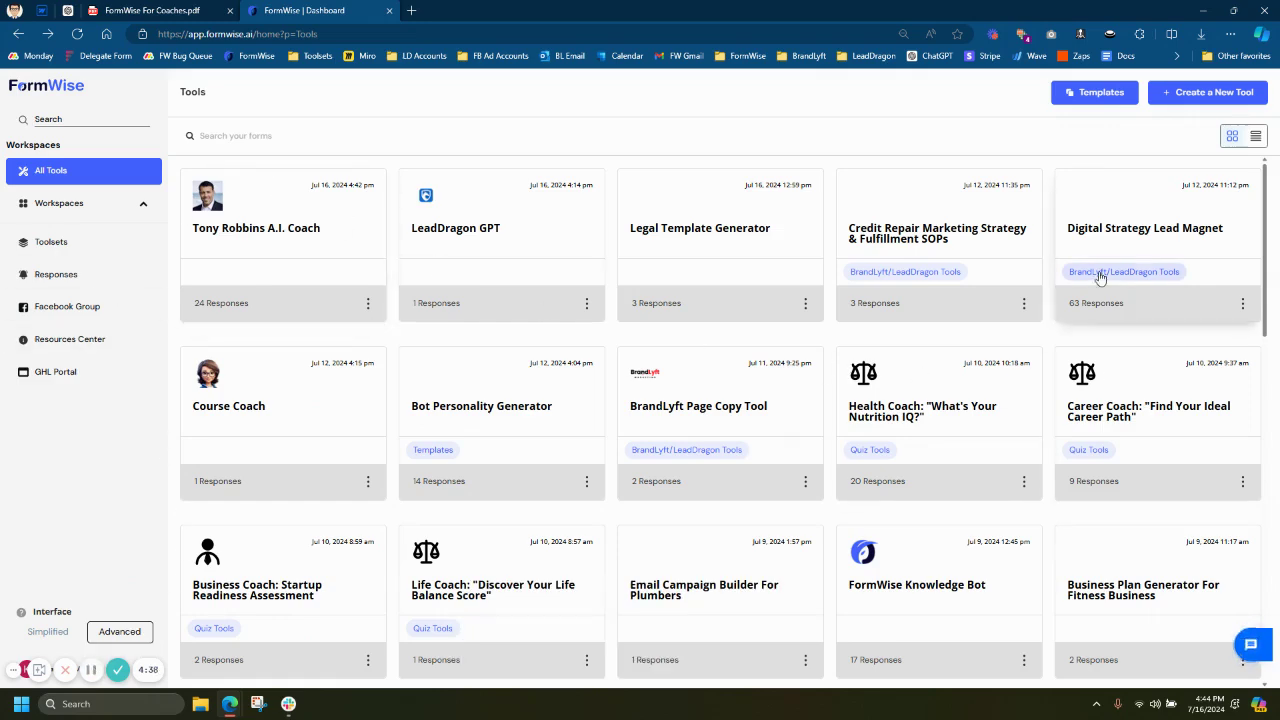
{"action": "left_click", "coordinate": [1145, 228]}
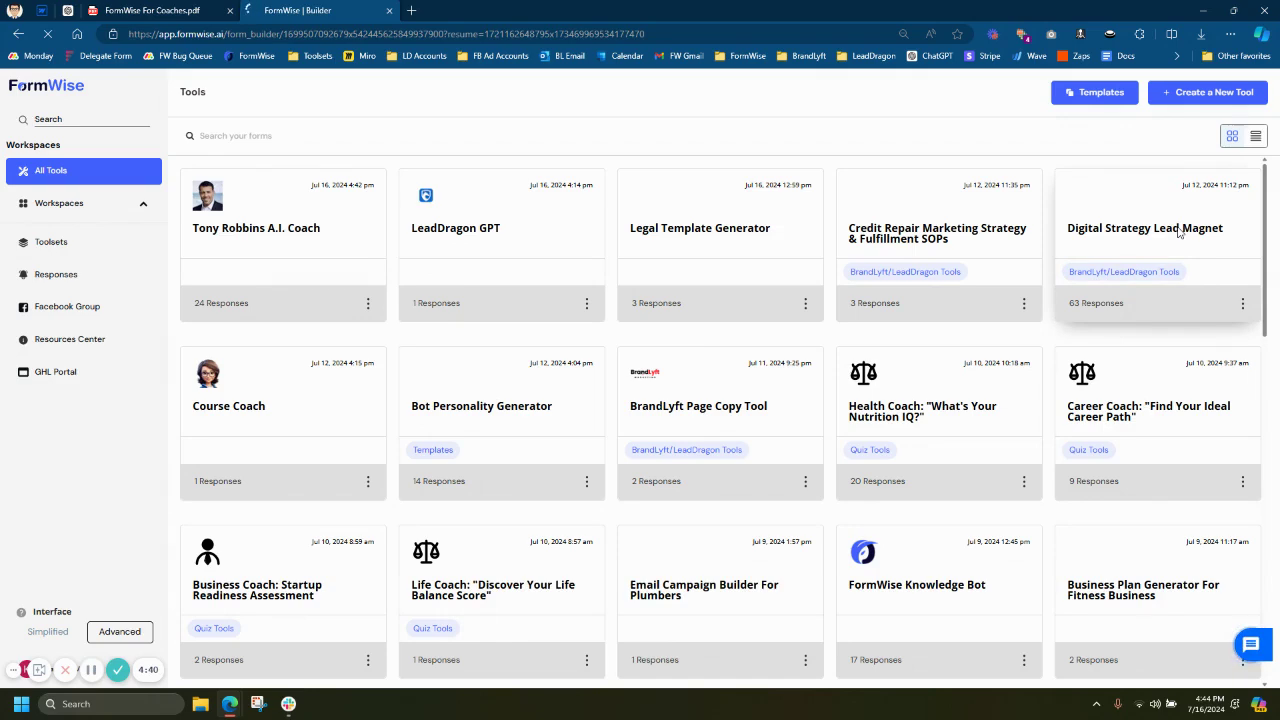
{"action": "left_click", "coordinate": [1157, 240]}
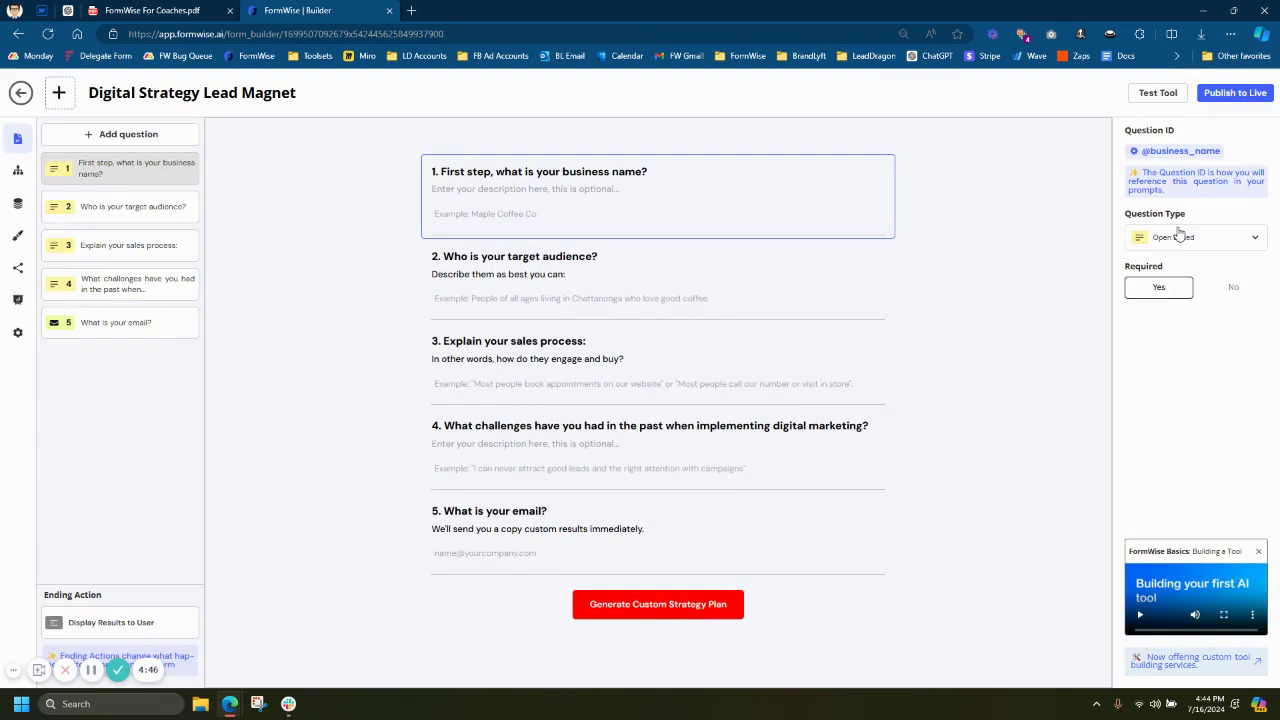
{"action": "mouse_move", "coordinate": [387, 294]}
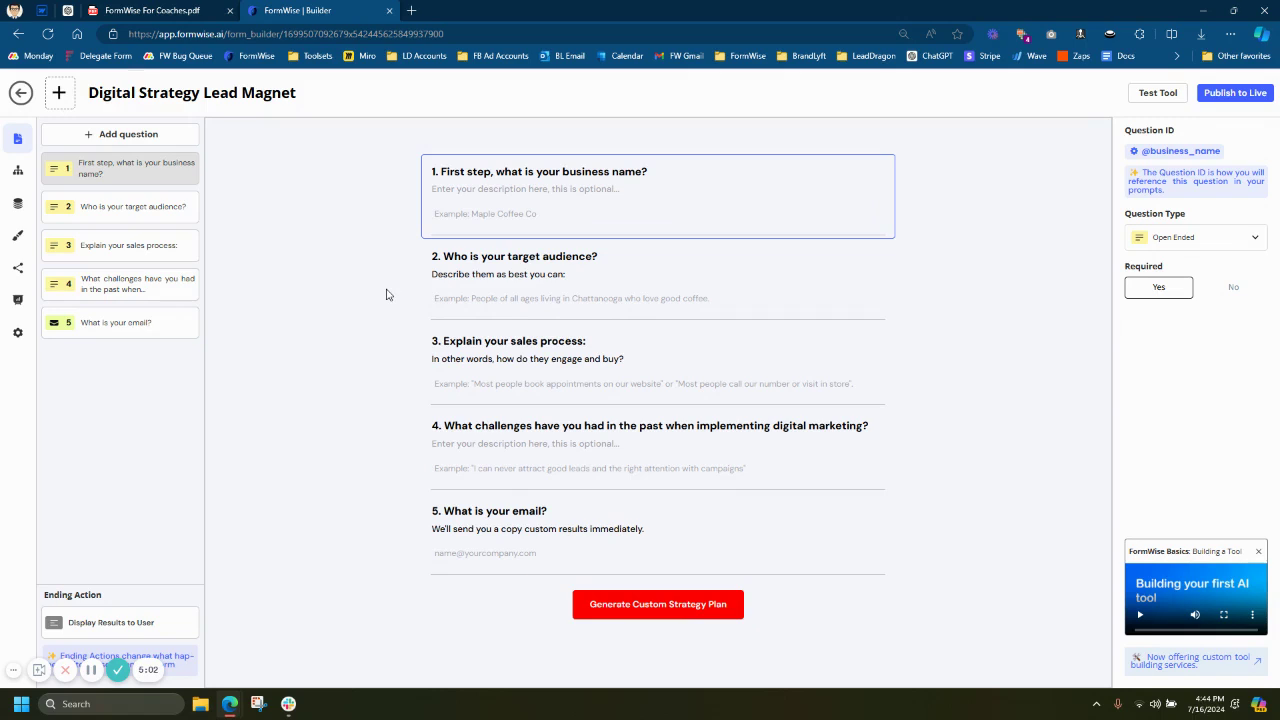
{"action": "mouse_move", "coordinate": [248, 299]}
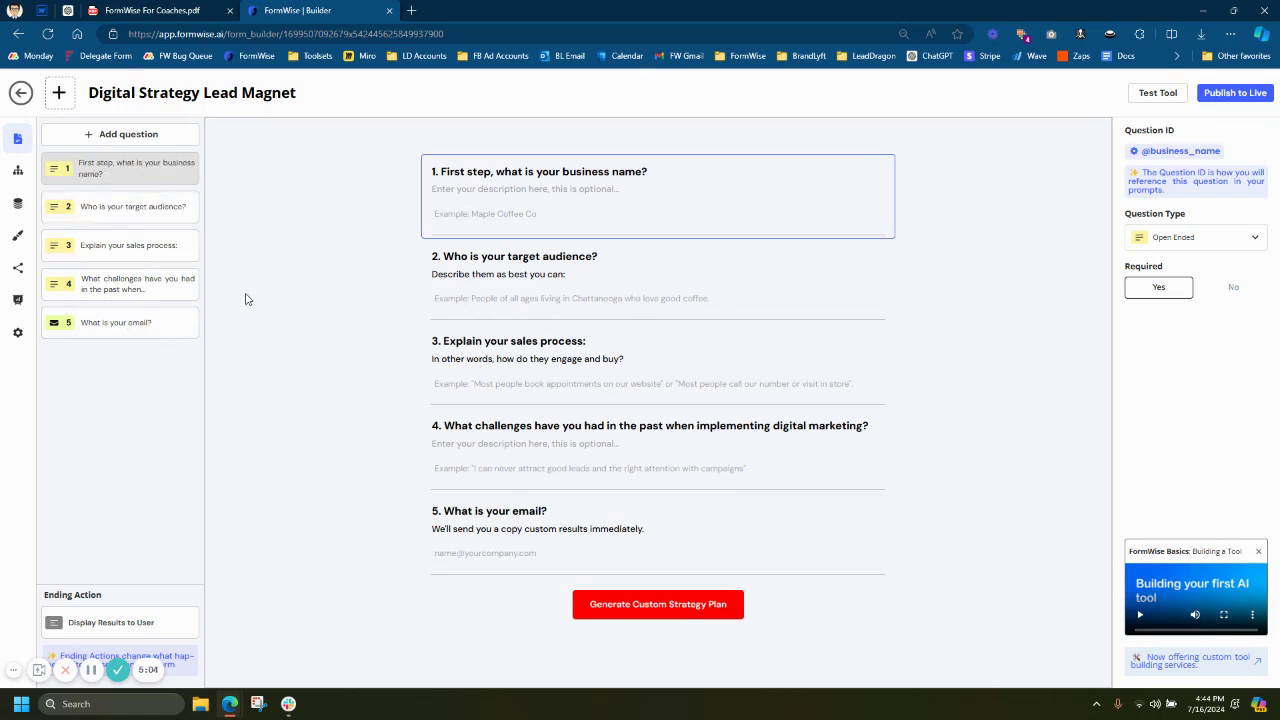
{"action": "mouse_move", "coordinate": [350, 205]}
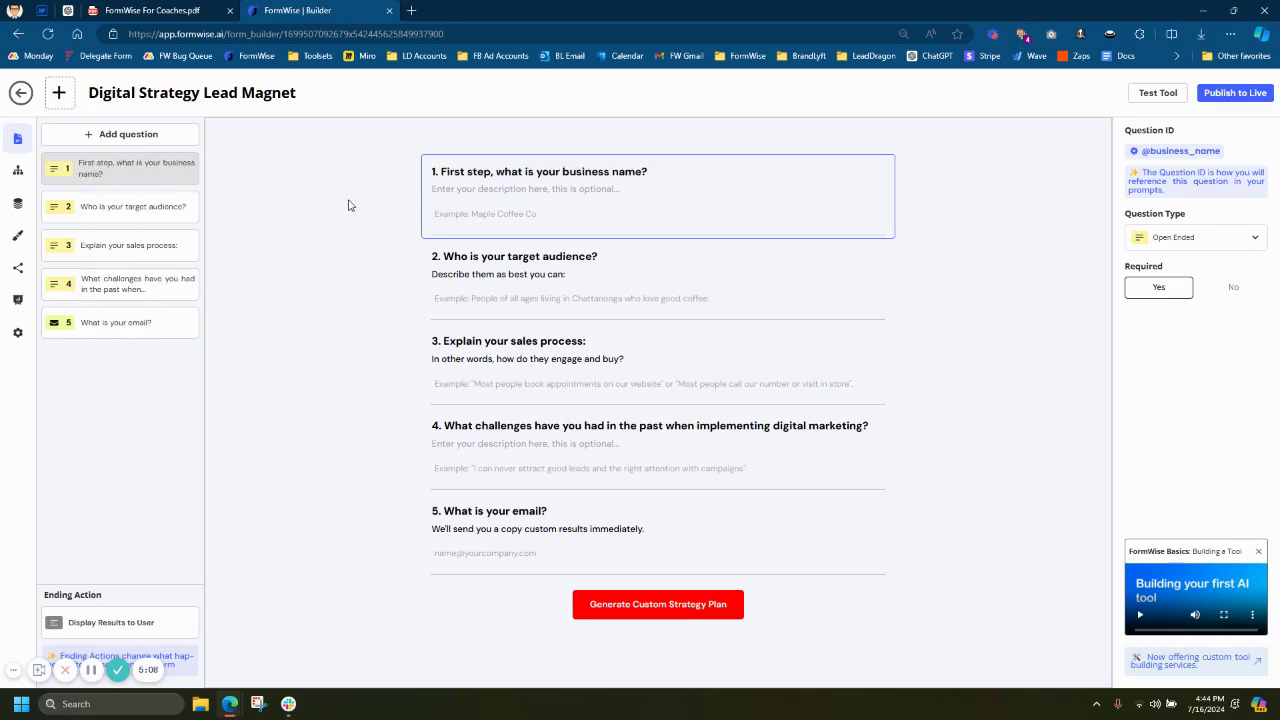
{"action": "mouse_move", "coordinate": [97, 337]}
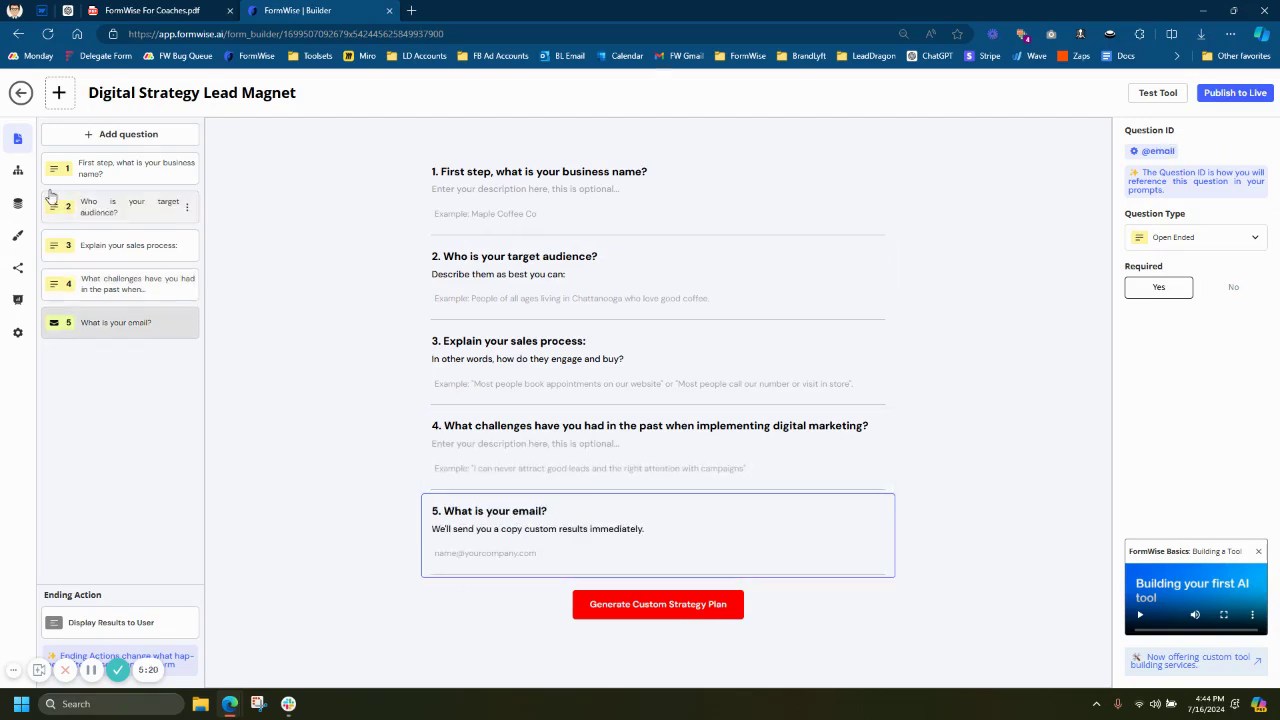
{"action": "mouse_move", "coordinate": [18, 170]}
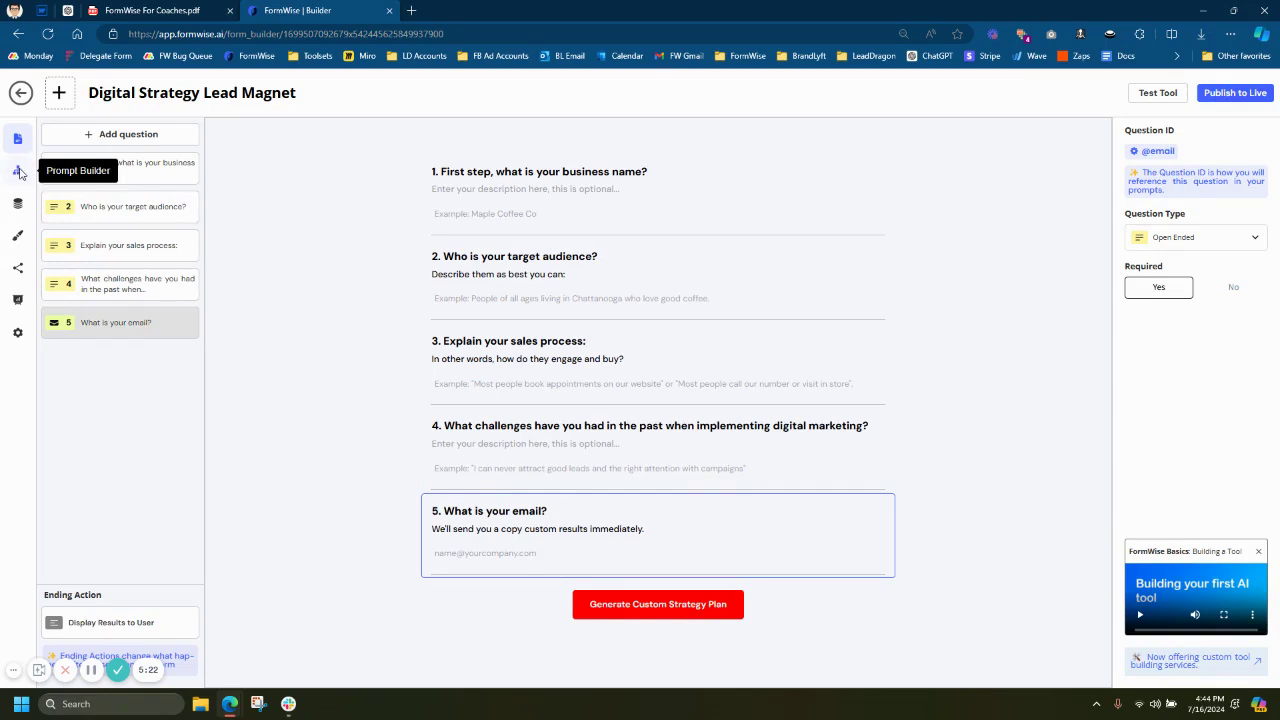
- Show the Prompt Builder workflow and review the Generate Custom Digital Strategies instructions
{"action": "left_click", "coordinate": [17, 171]}
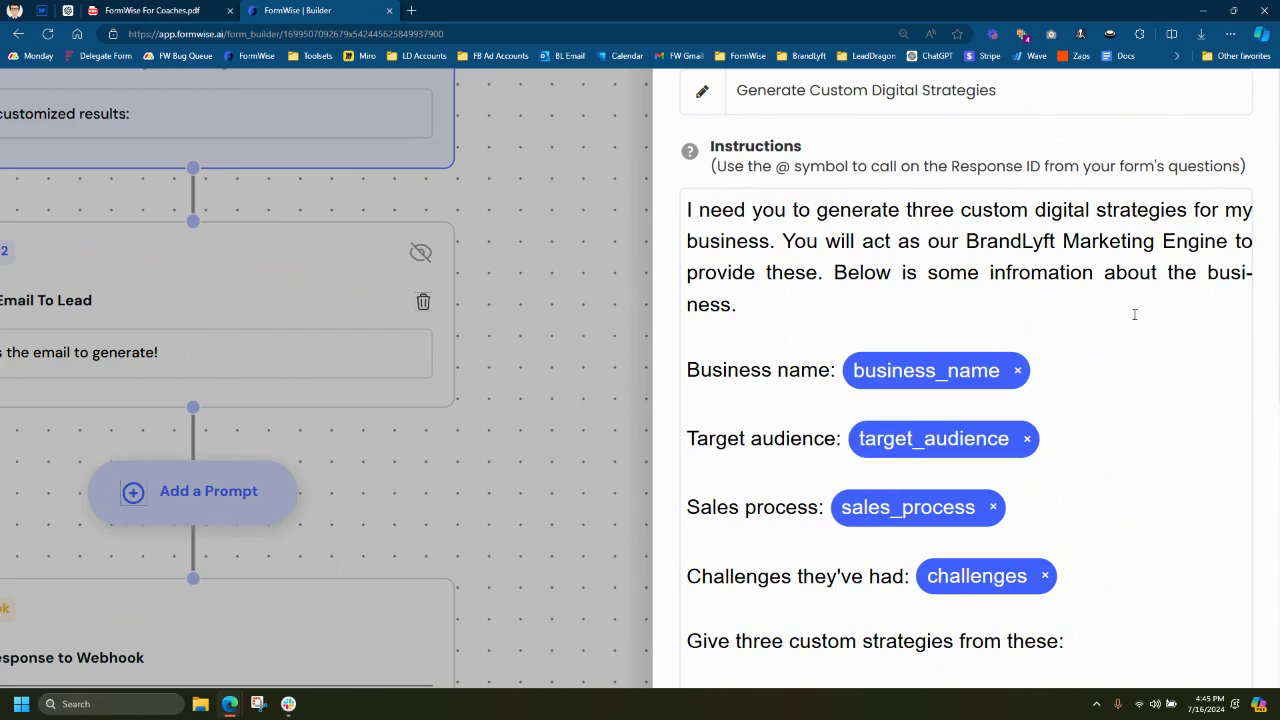
{"action": "scroll", "scroll_direction": "down", "scroll_amount": 3}
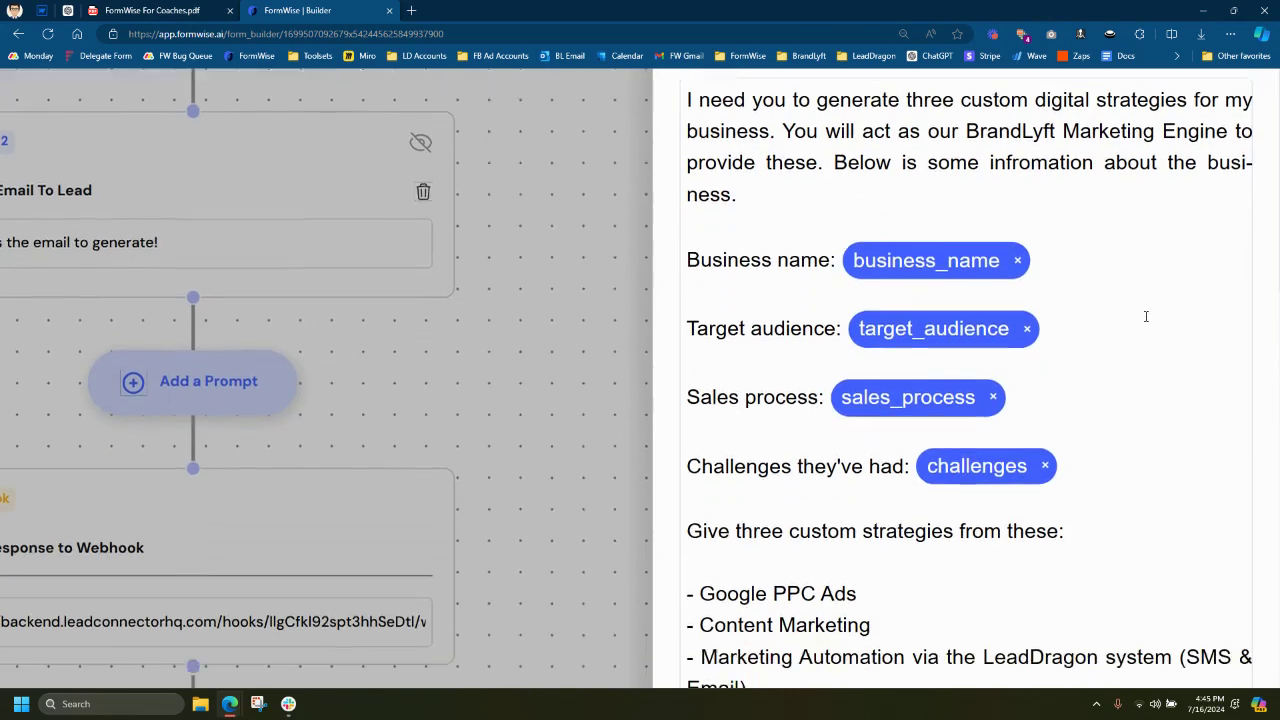
{"action": "scroll", "scroll_direction": "down", "scroll_amount": 3}
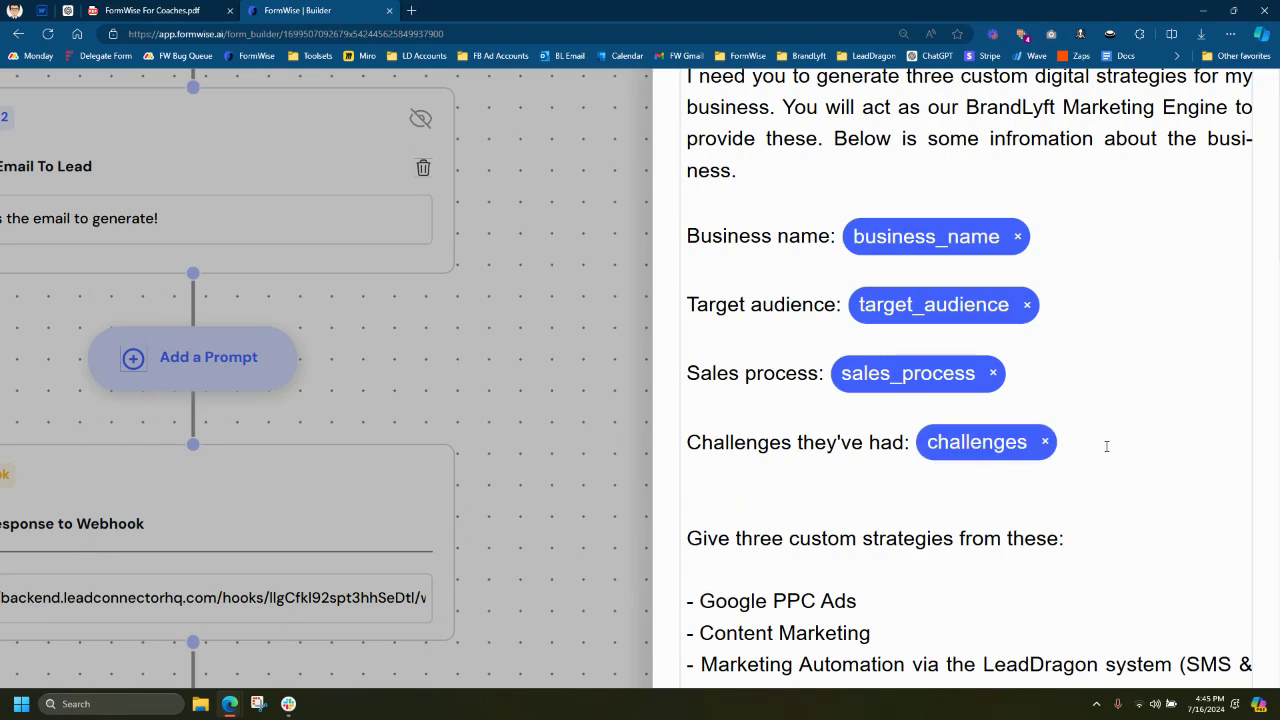
{"action": "type", "text": "@"}
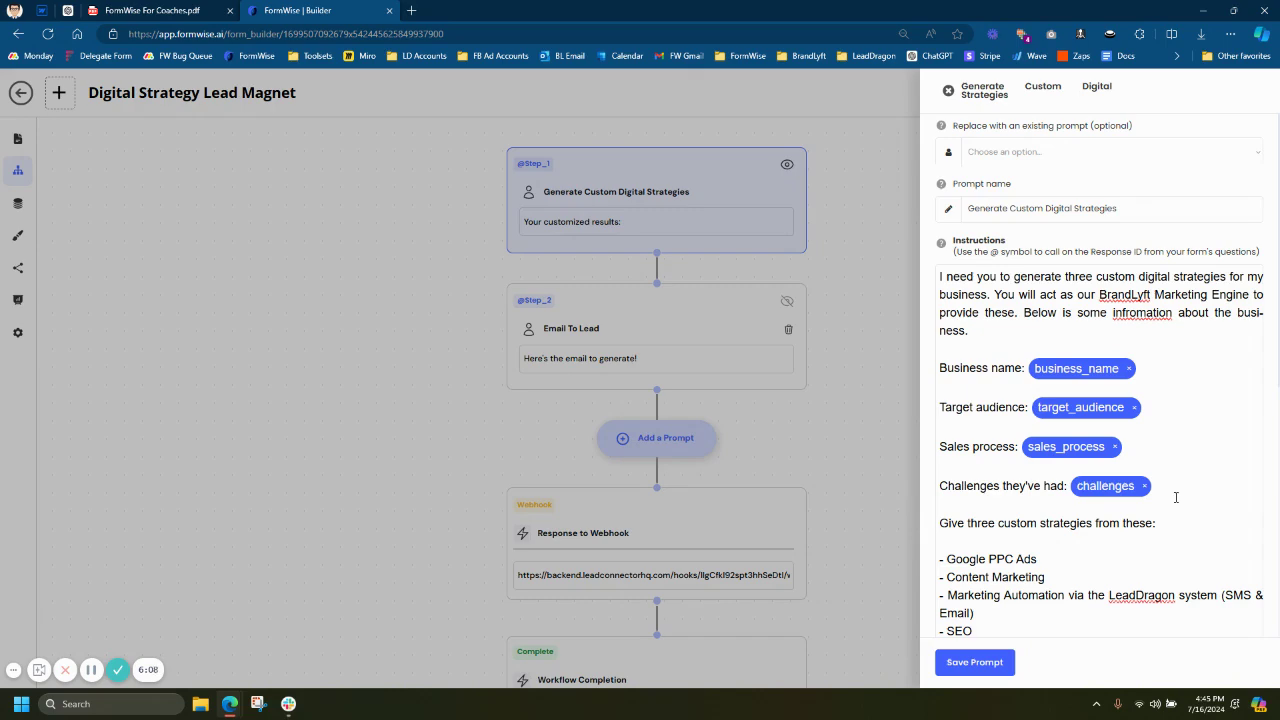
- Preview the Digital Strategy Lead Magnet form with Test Tool
{"action": "scroll", "scroll_direction": "down", "scroll_amount": 3}
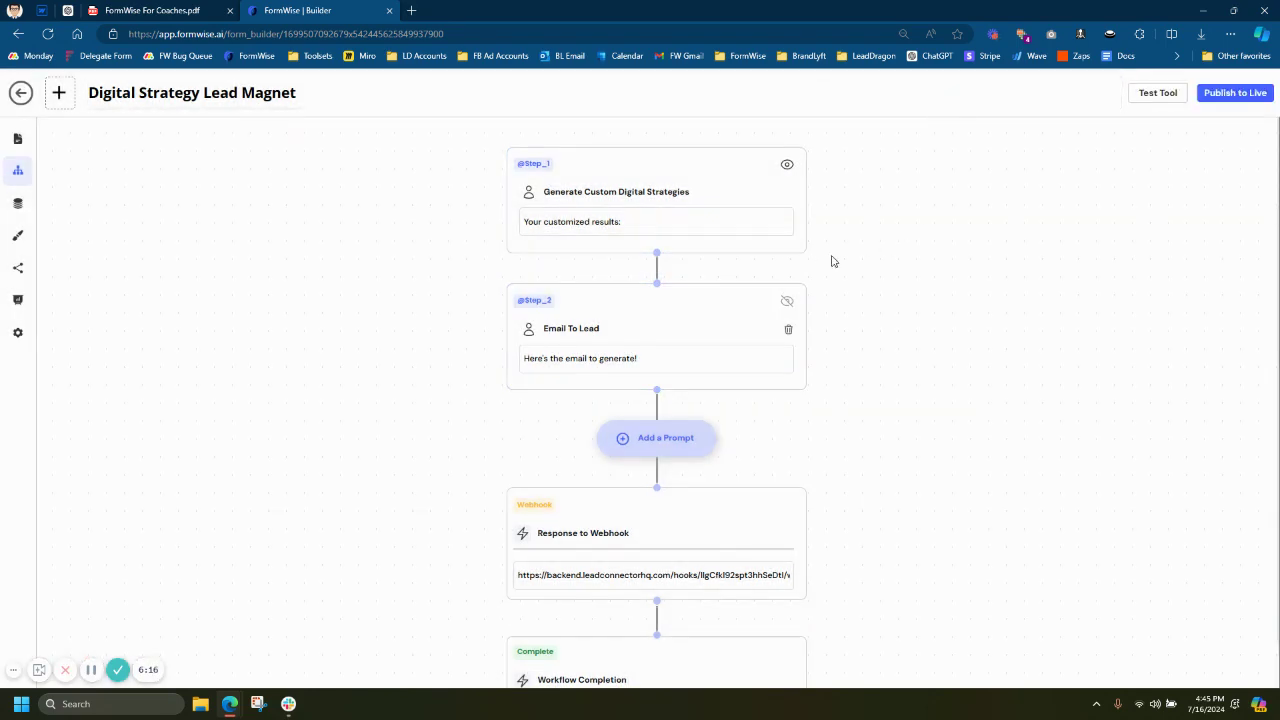
{"action": "left_click", "coordinate": [1157, 92]}
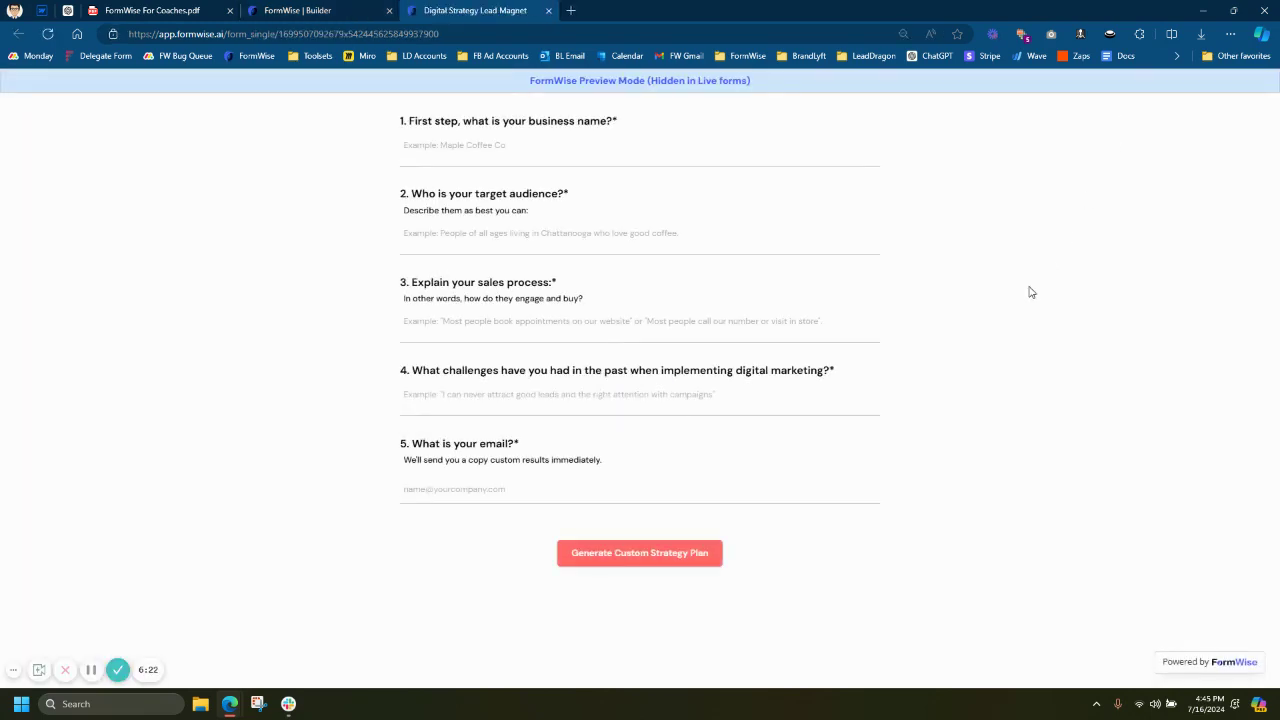
- Answer with business name Maple Coffee, a morning-coffee audience, and drive-thru sales
{"action": "left_click", "coordinate": [500, 145]}
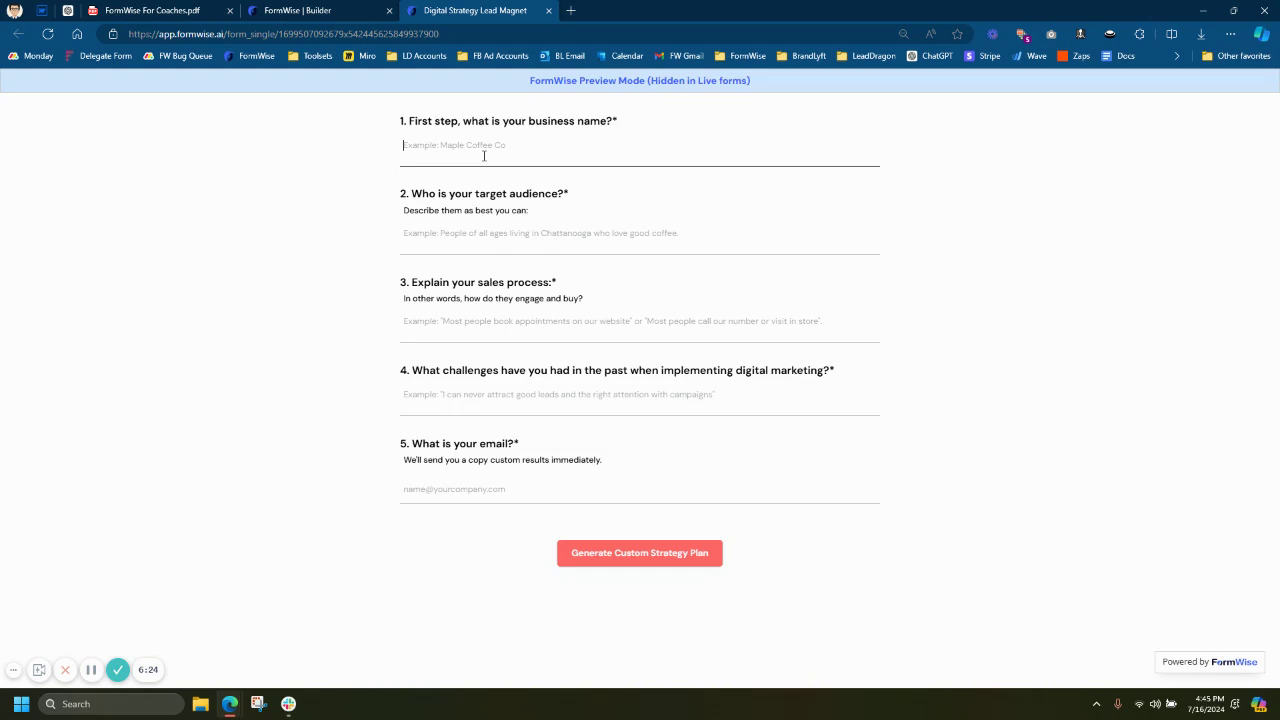
{"action": "type", "text": "Maple Coffee"}
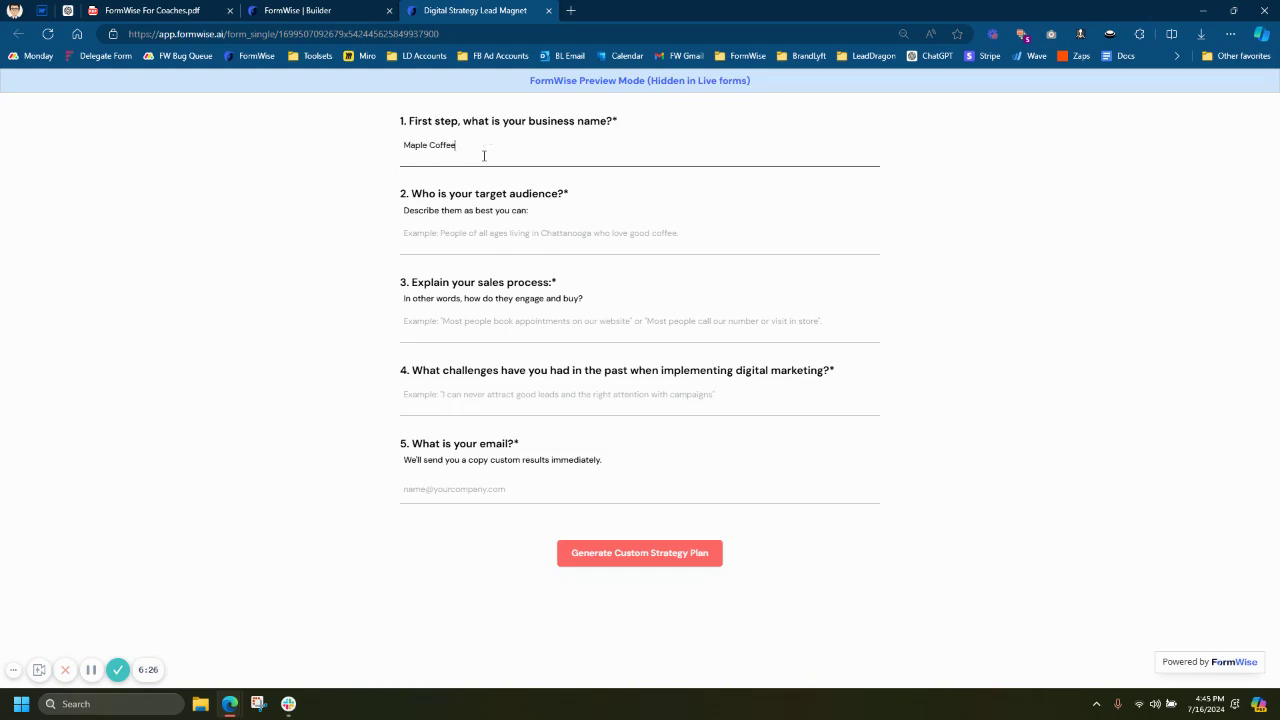
{"action": "type", "text": "People in chattanoog"}
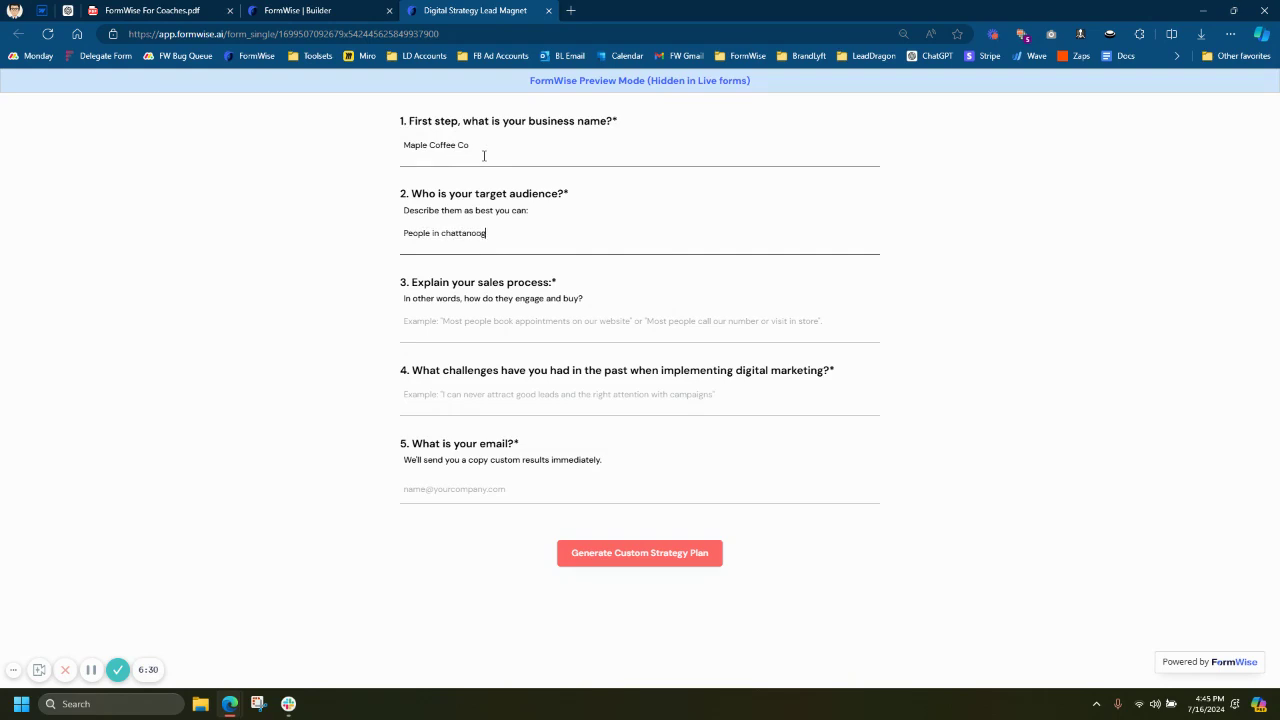
{"action": "type", "text": "that need morning"}
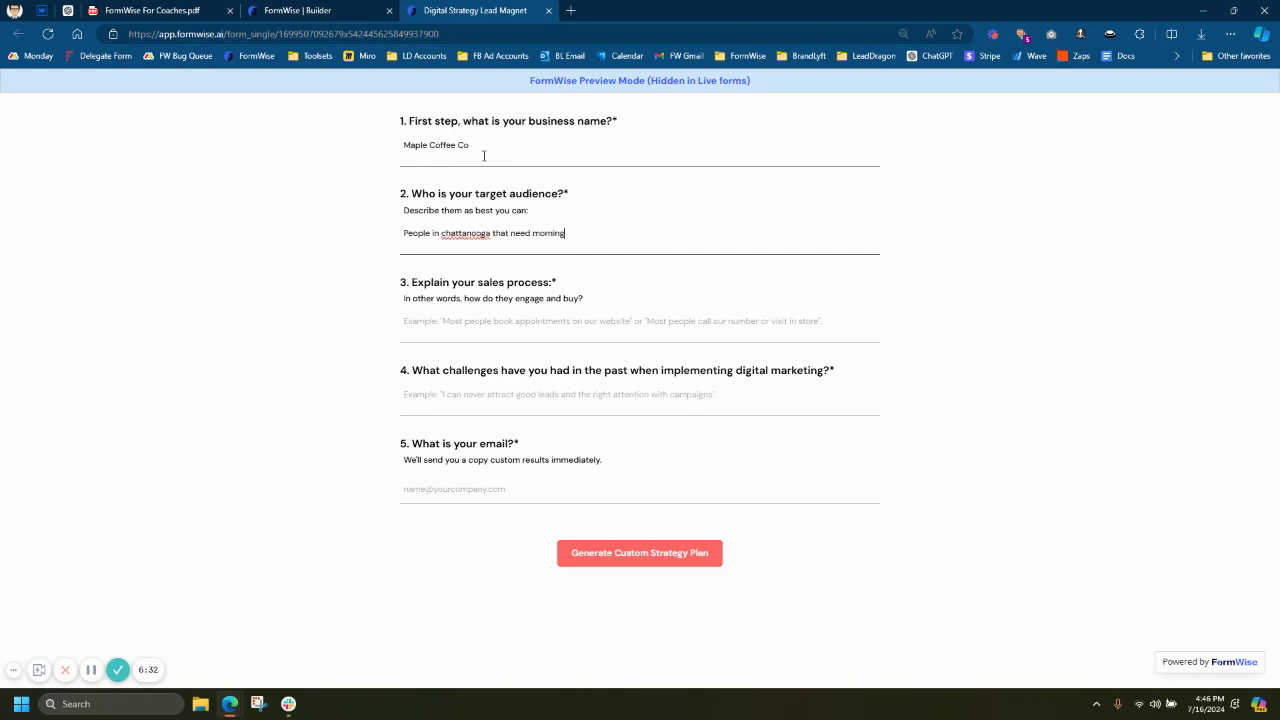
{"action": "type", "text": "People"}
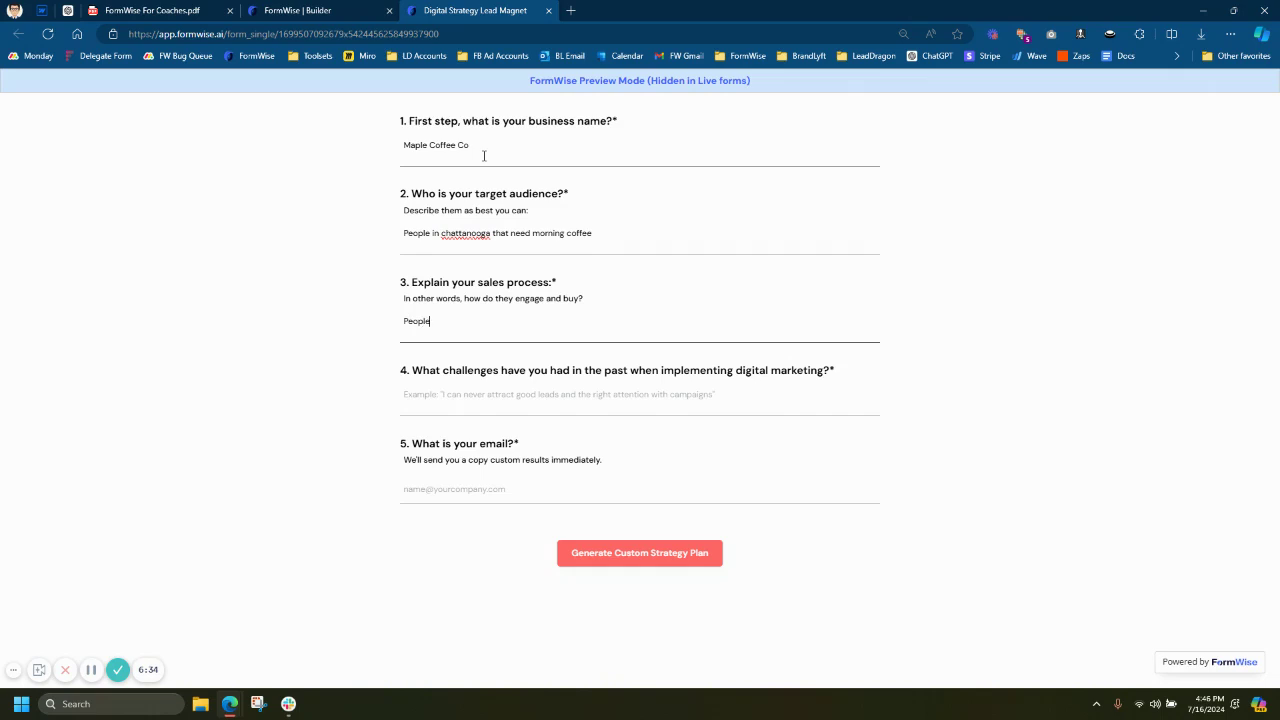
{"action": "type", "text": "come throught h"}
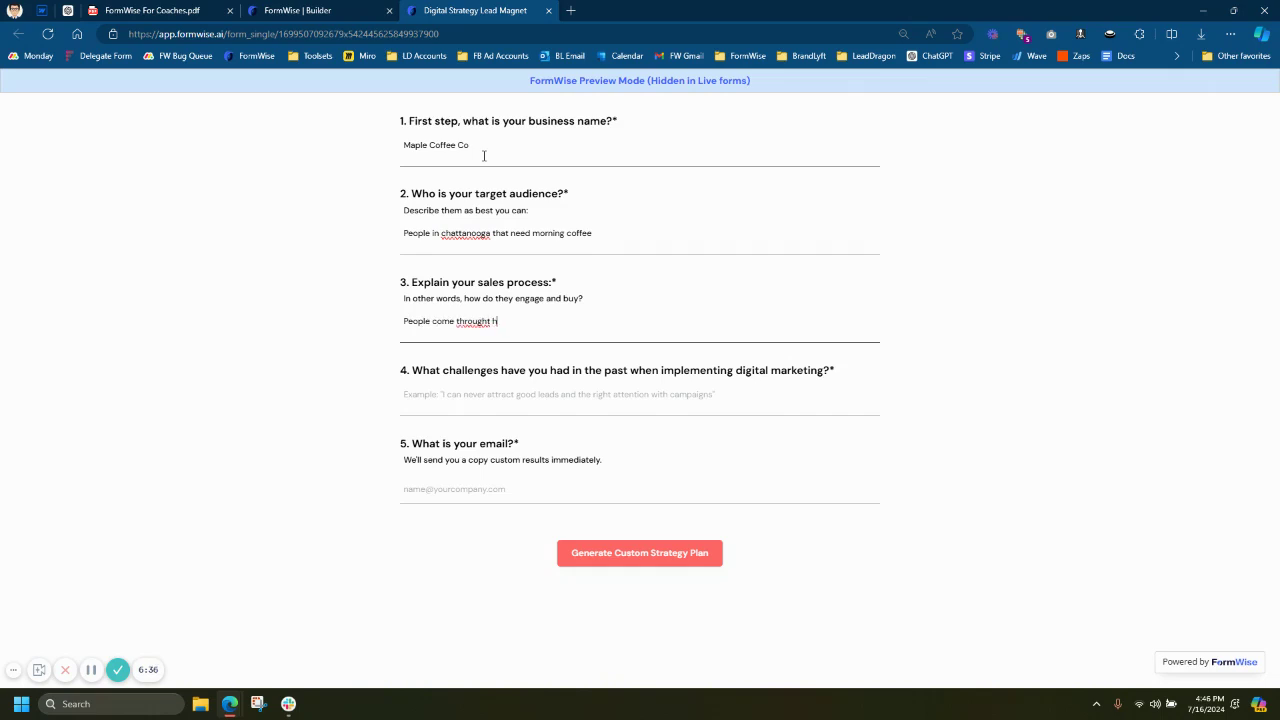
{"action": "type", "text": "he drive"}
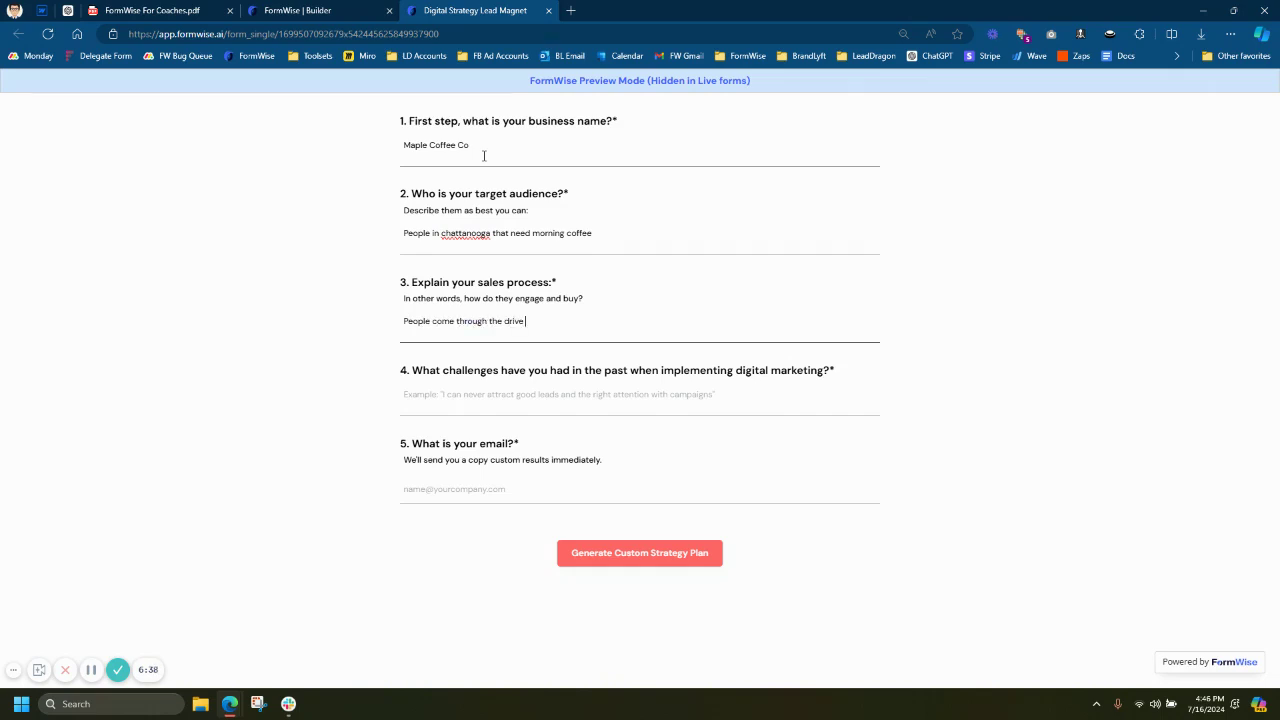
{"action": "type", "text": "people can't find us on google"}
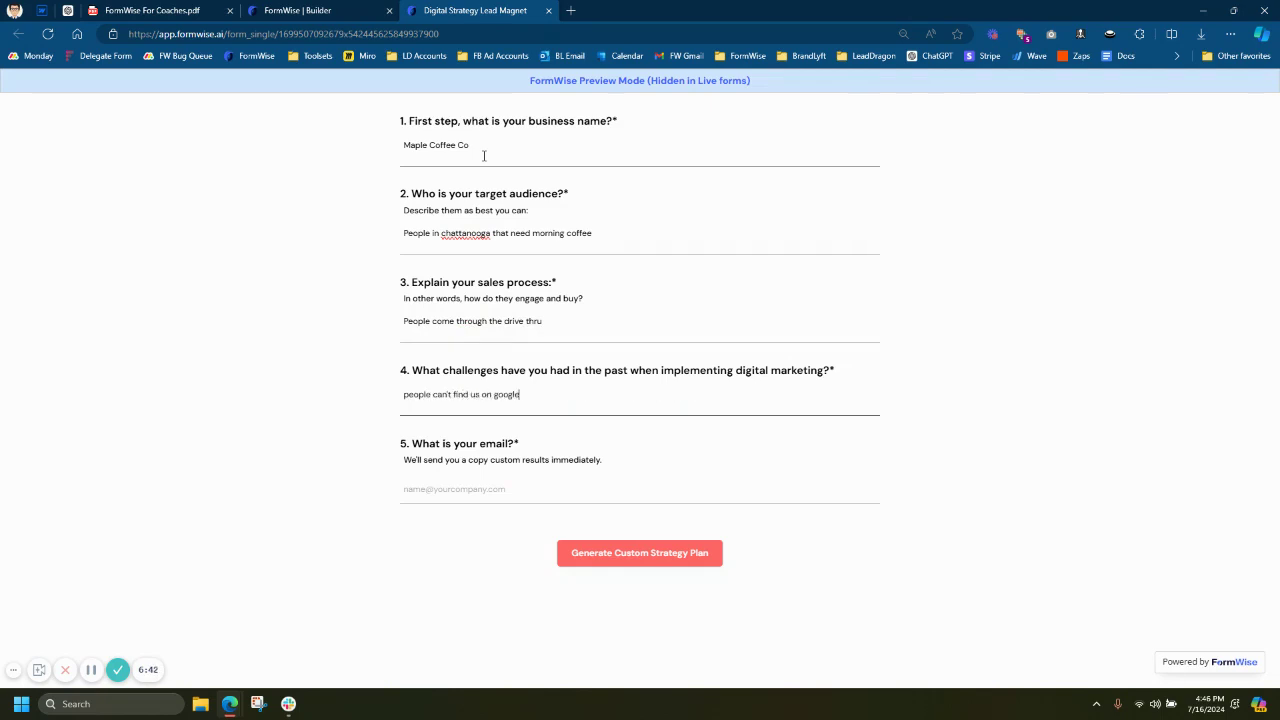
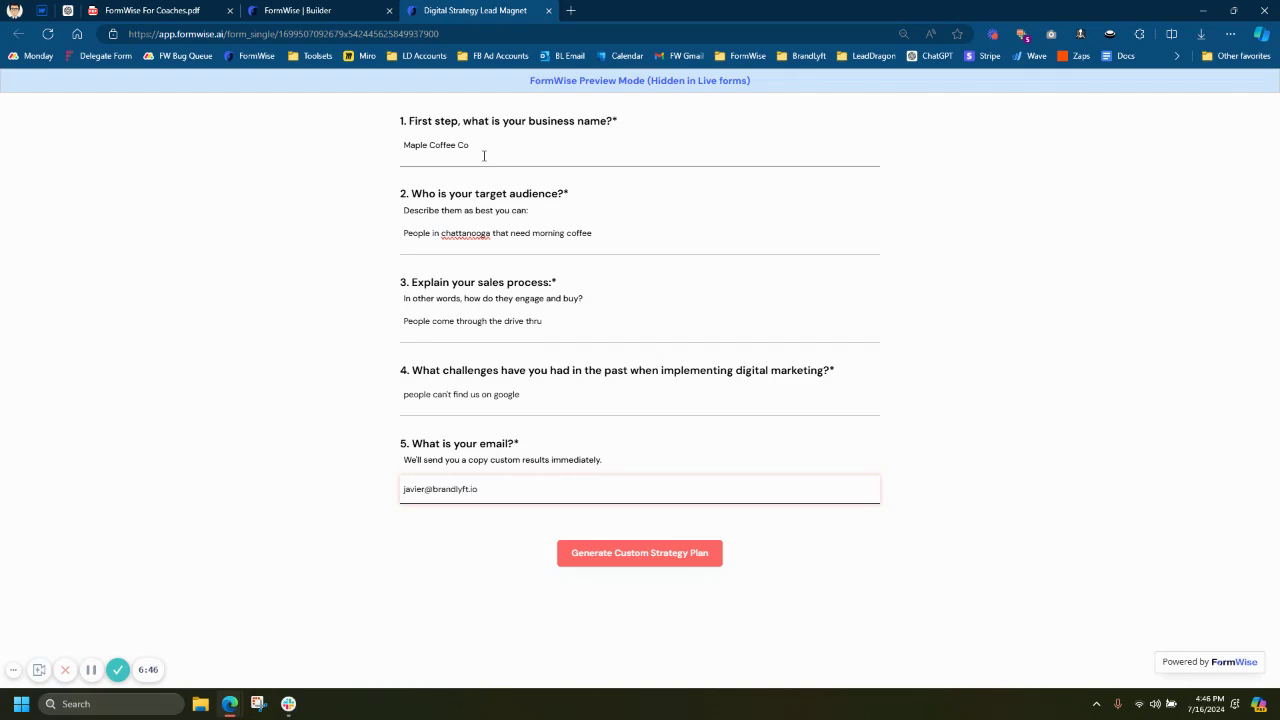
{"action": "left_click", "coordinate": [639, 552]}
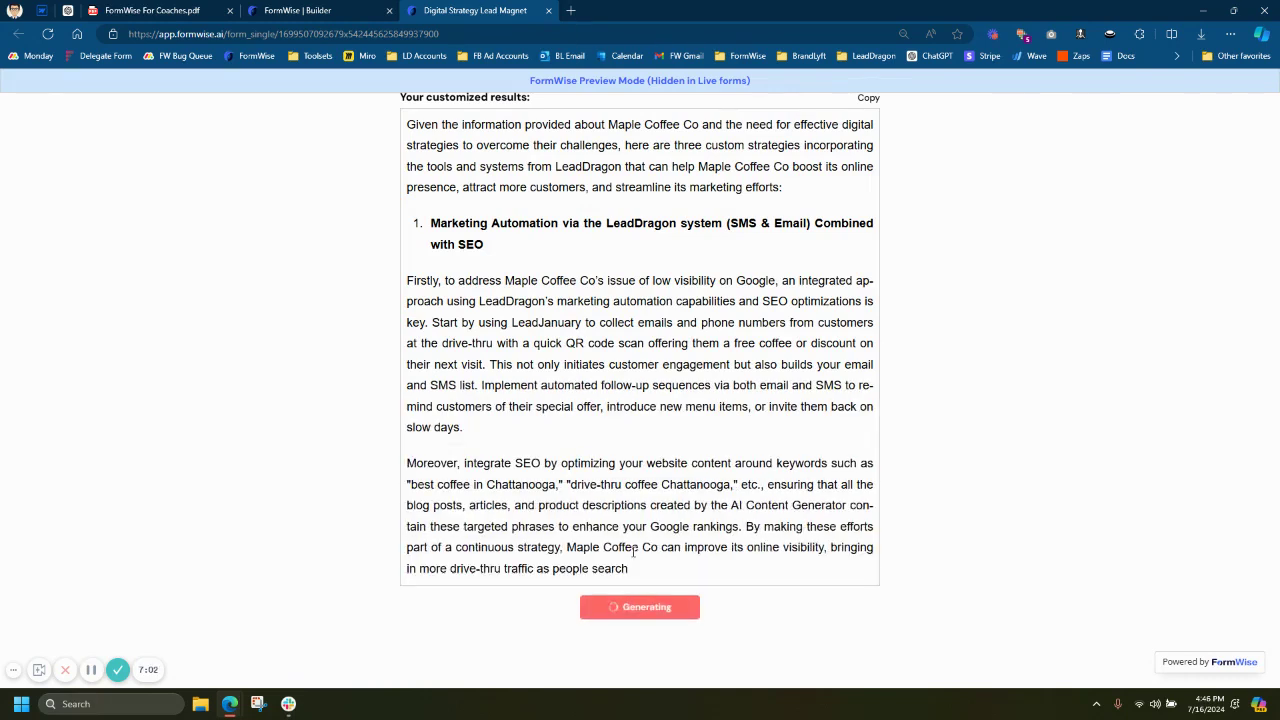
{"action": "scroll", "scroll_direction": "down", "scroll_amount": 3}
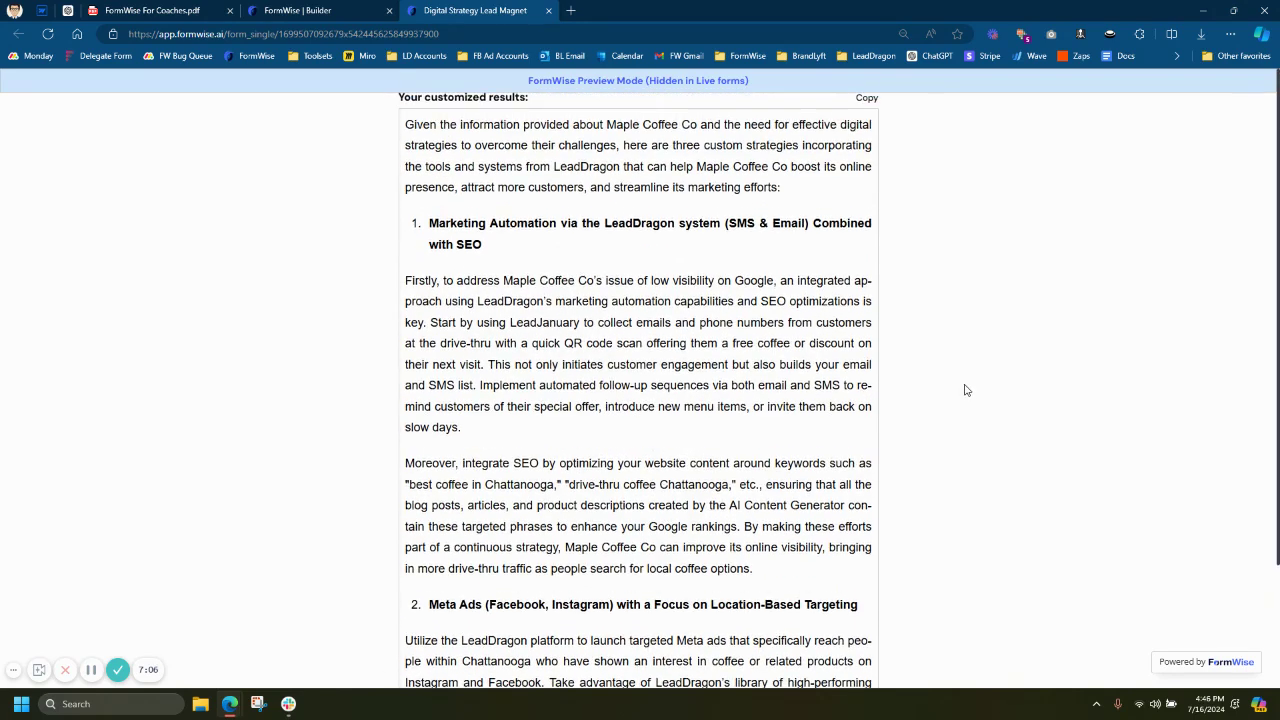
{"action": "mouse_move", "coordinate": [941, 404]}
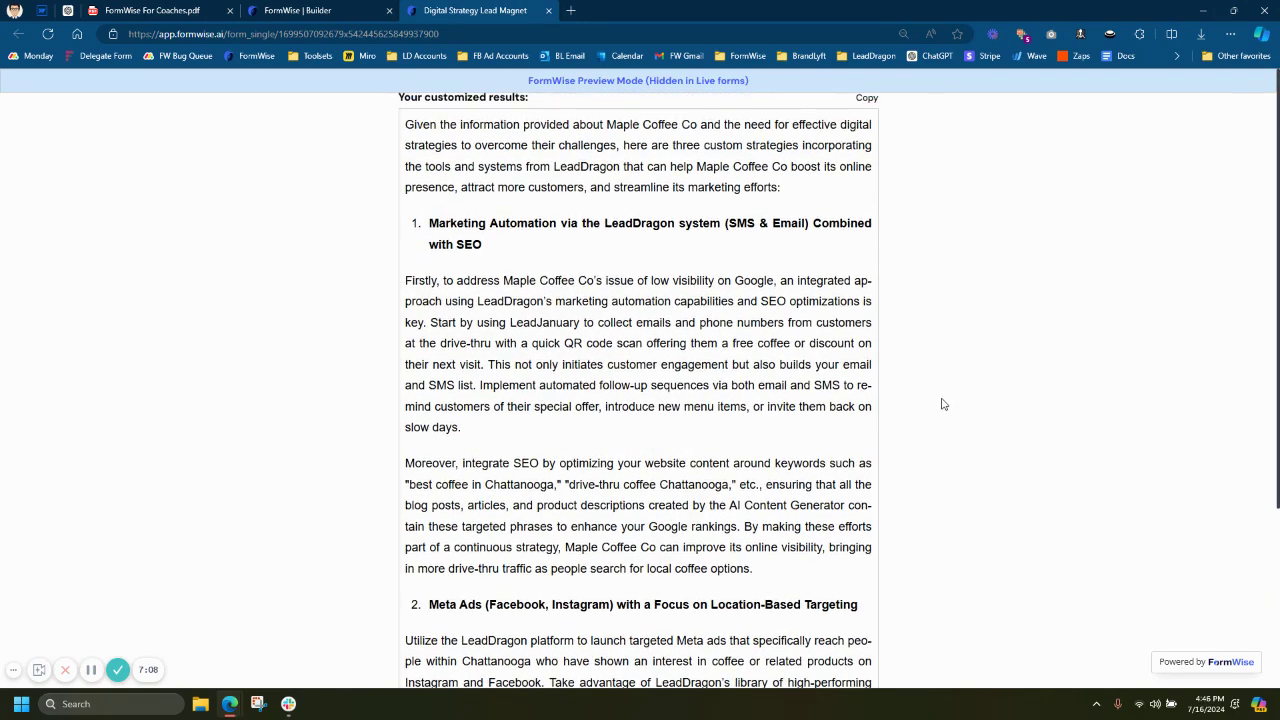
{"action": "scroll", "scroll_direction": "down", "scroll_amount": 3}
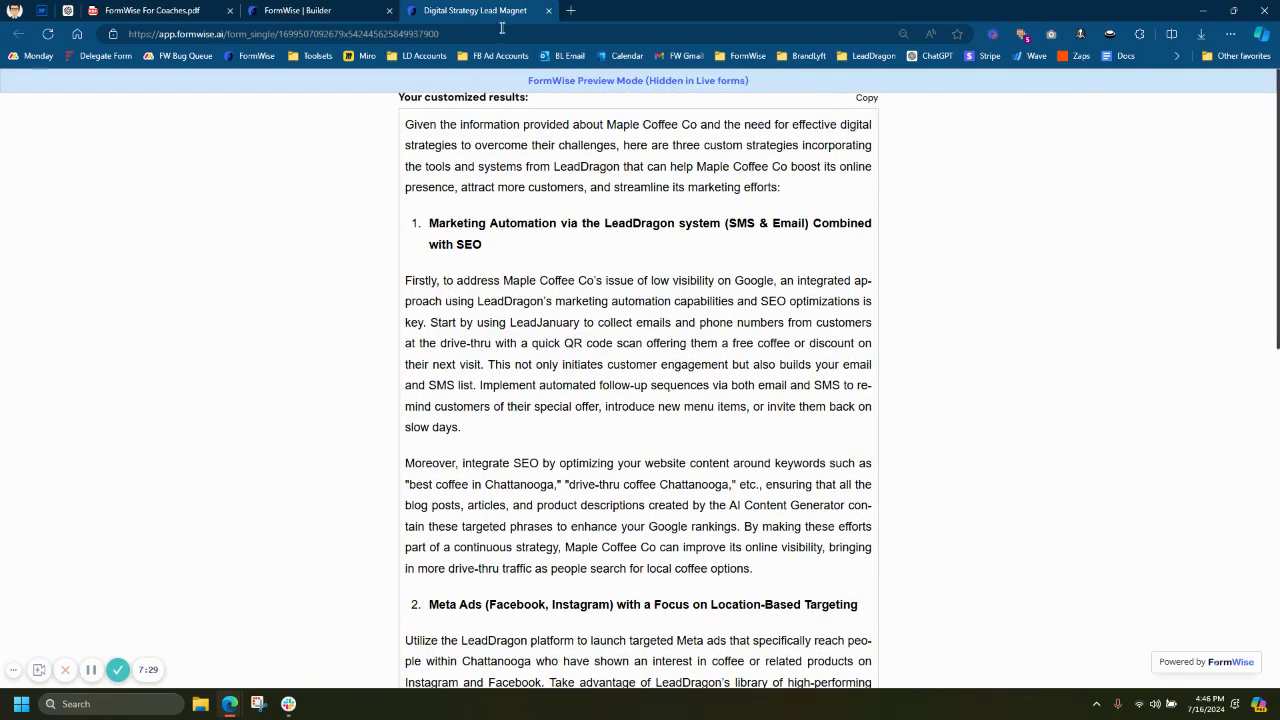
{"action": "mouse_move", "coordinate": [596, 345]}
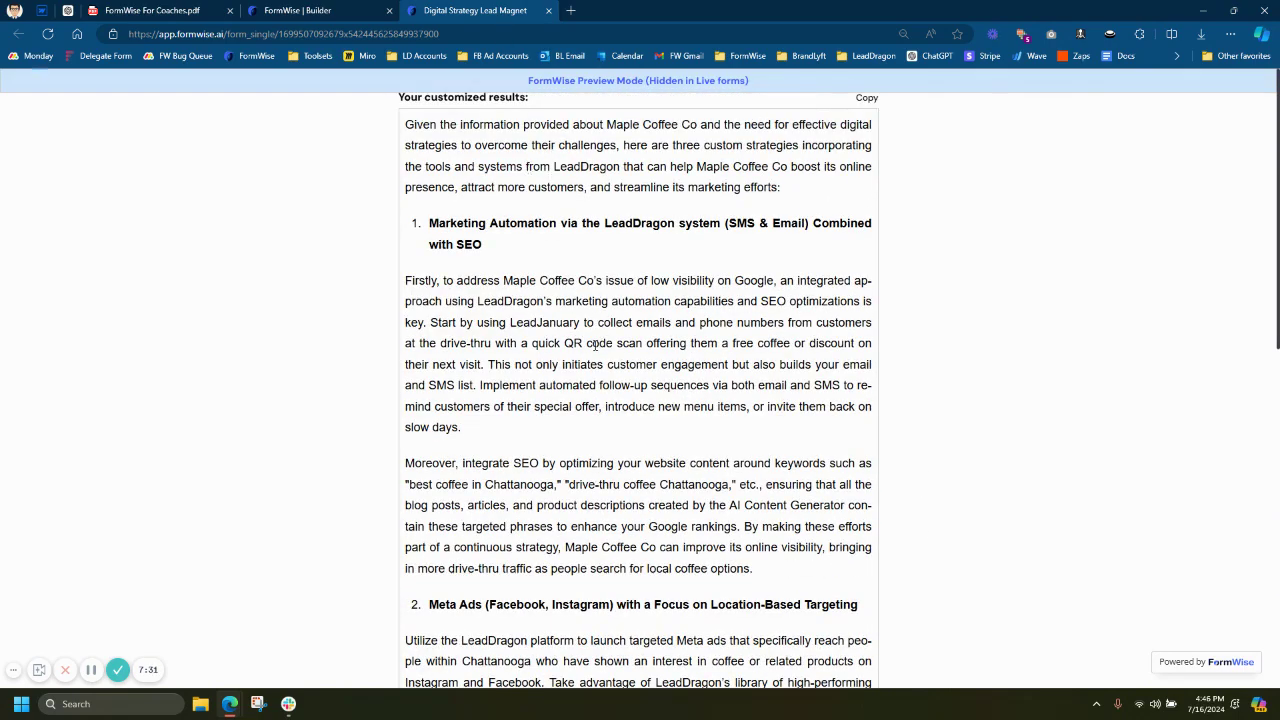
{"action": "scroll", "scroll_direction": "down", "scroll_amount": 3}
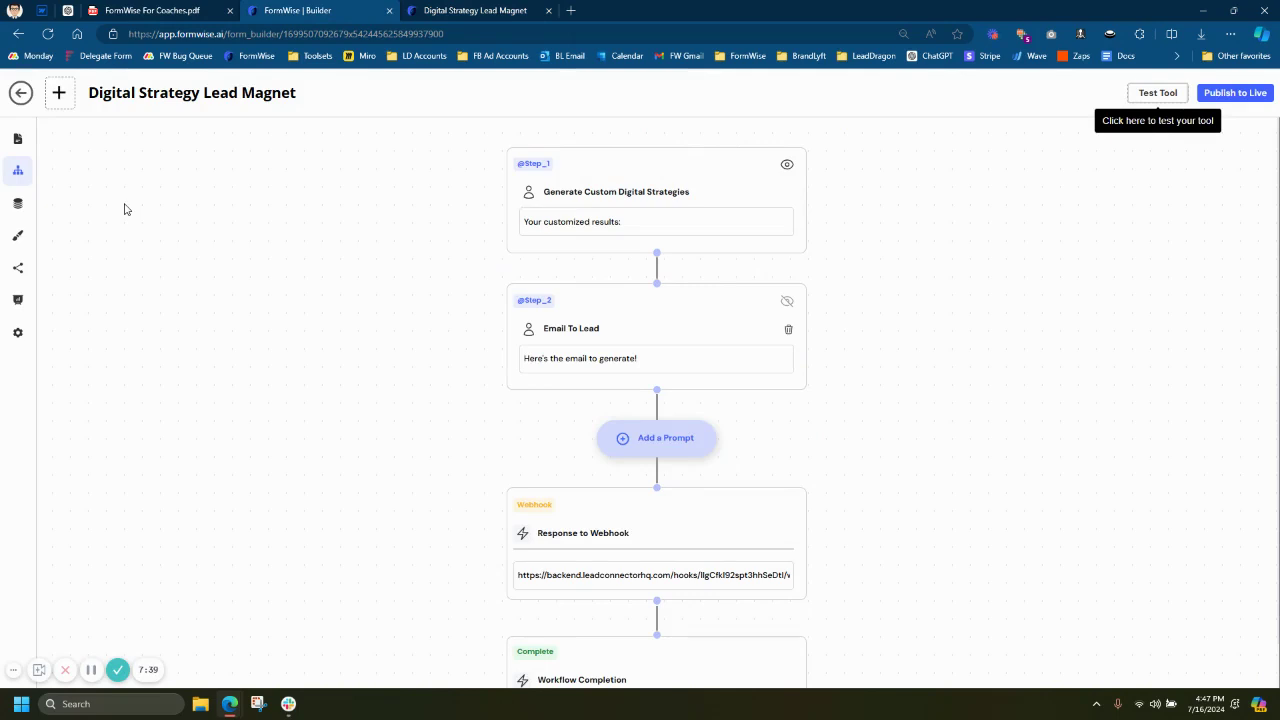
{"action": "mouse_move", "coordinate": [17, 268]}
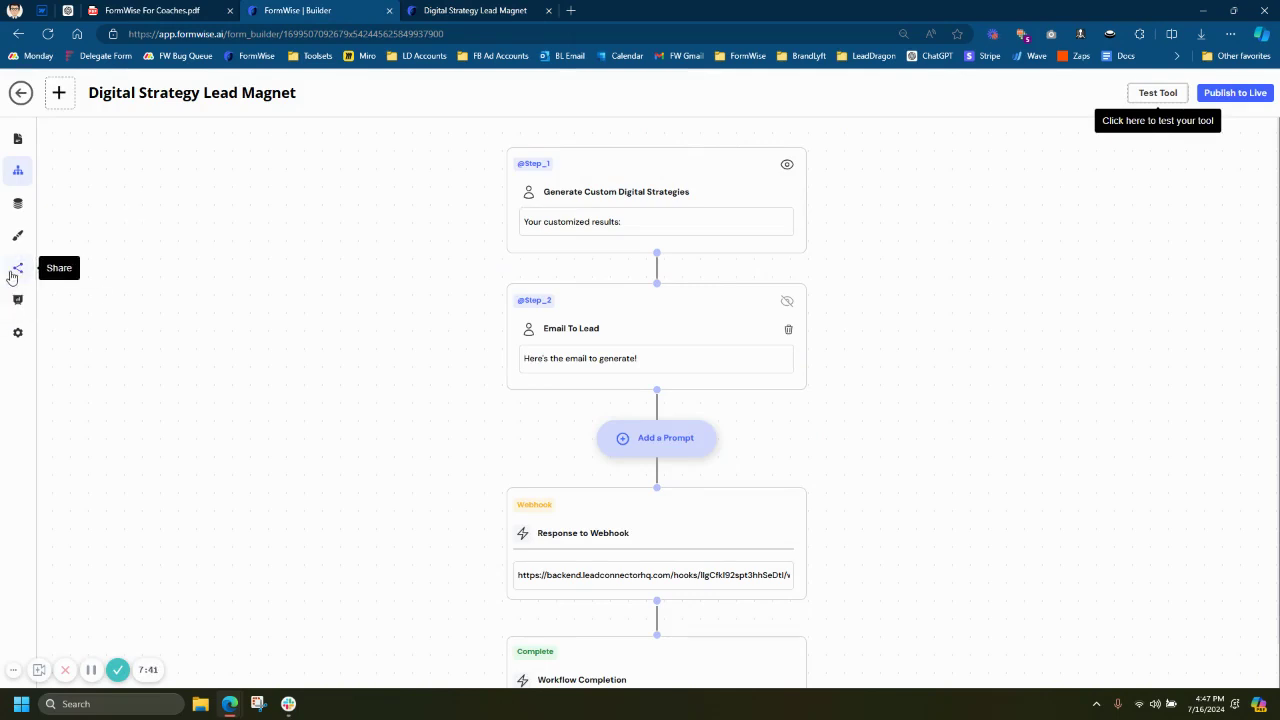
- Copy the lead magnet's embed code from Share, then return to the dashboard
{"action": "left_click", "coordinate": [17, 268]}
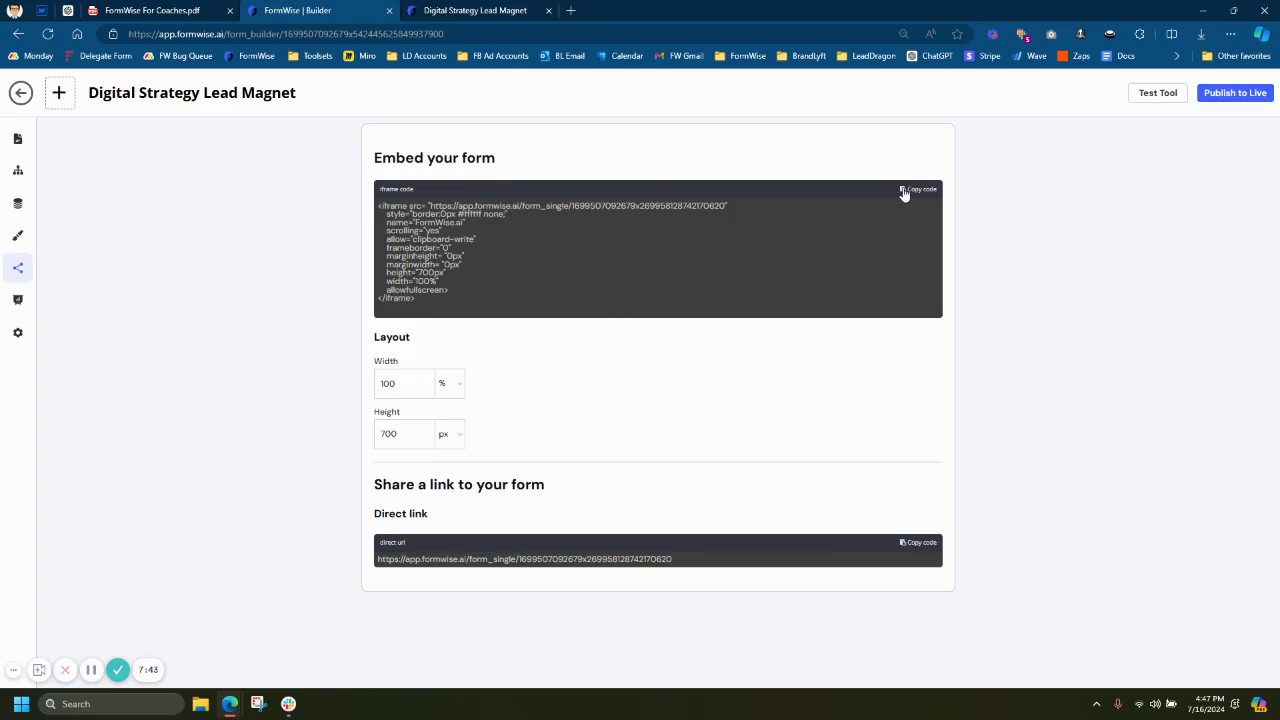
{"action": "left_click", "coordinate": [916, 190]}
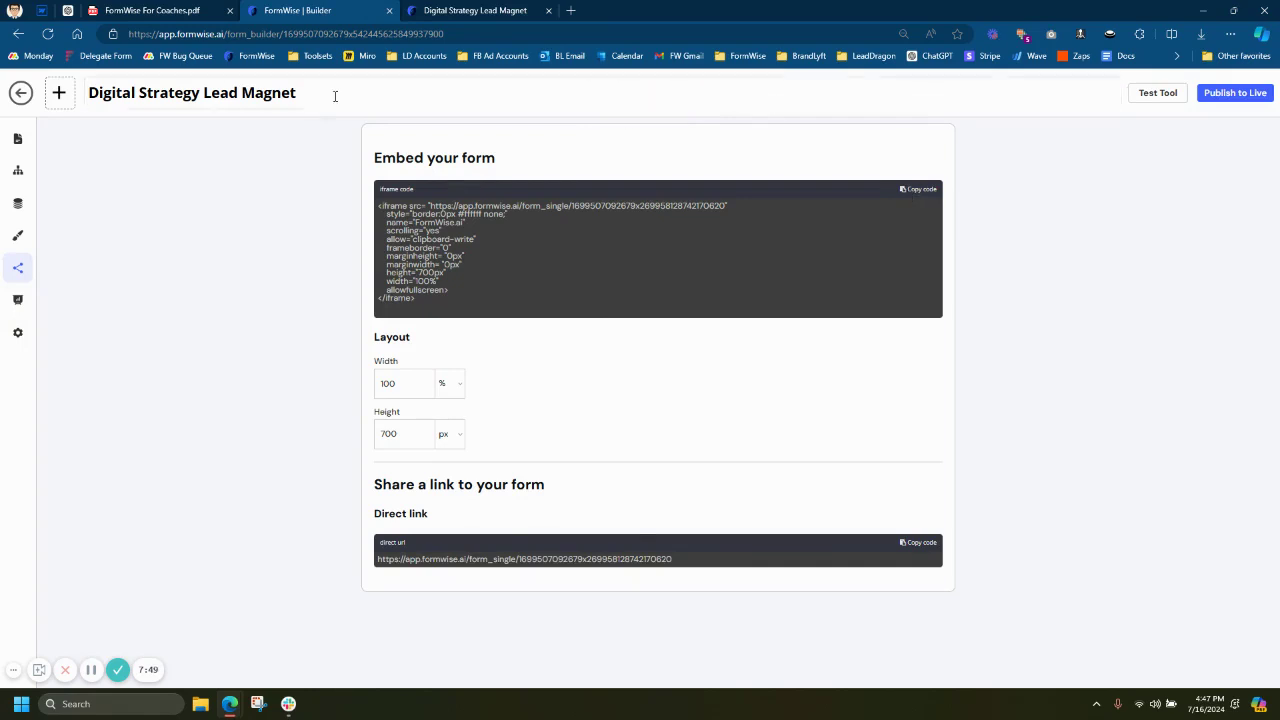
{"action": "left_click", "coordinate": [21, 92]}
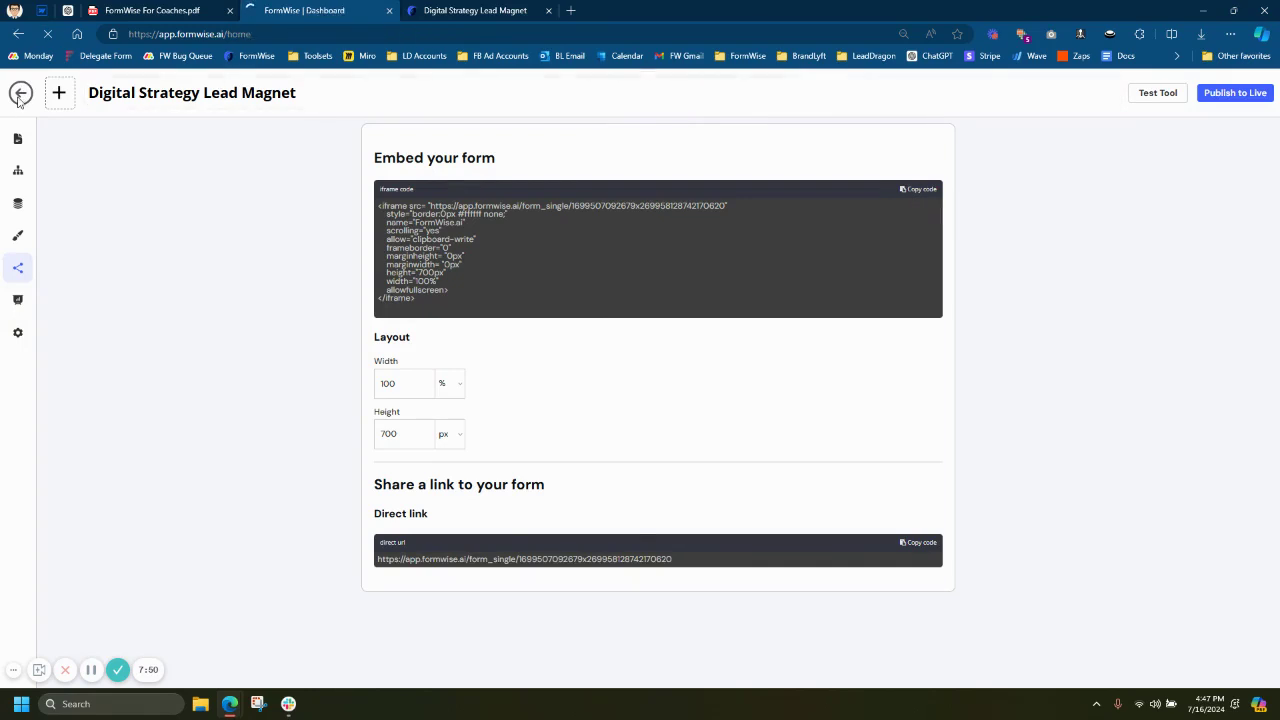
{"action": "left_click", "coordinate": [20, 92]}
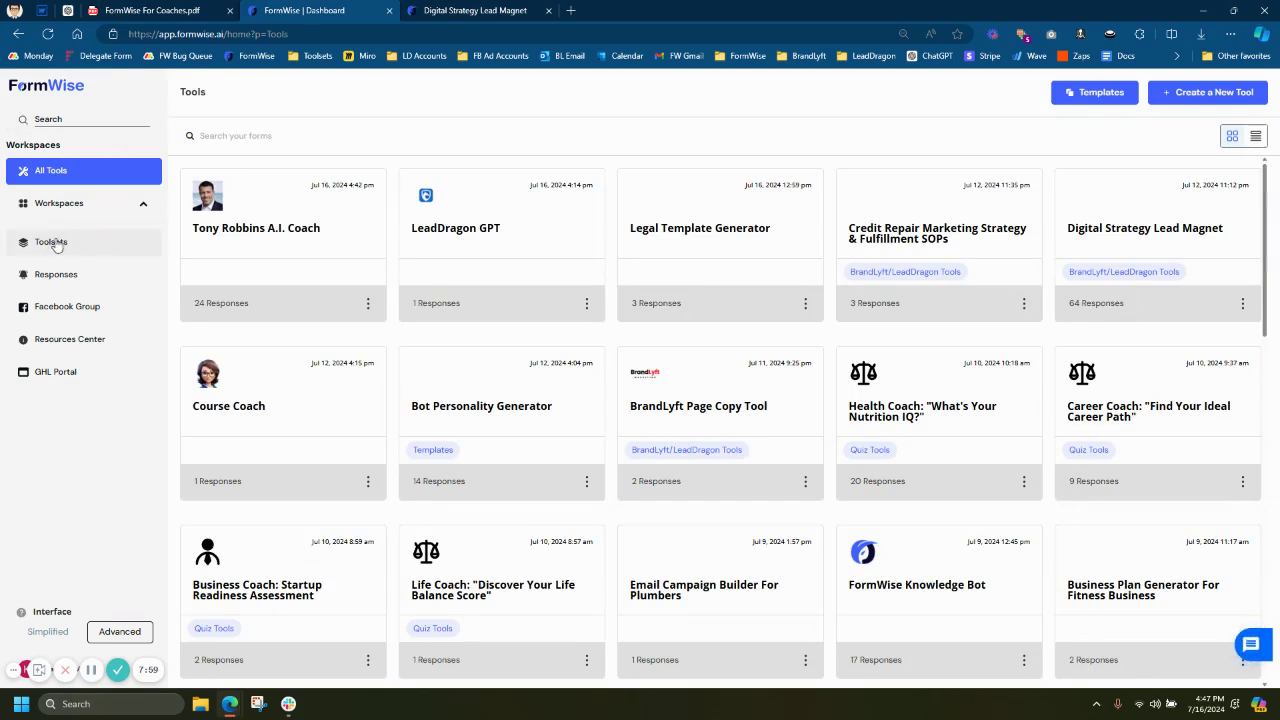
- In Toolsets, expand the Fitness Planner tool and unlock it
{"action": "left_click", "coordinate": [47, 242]}
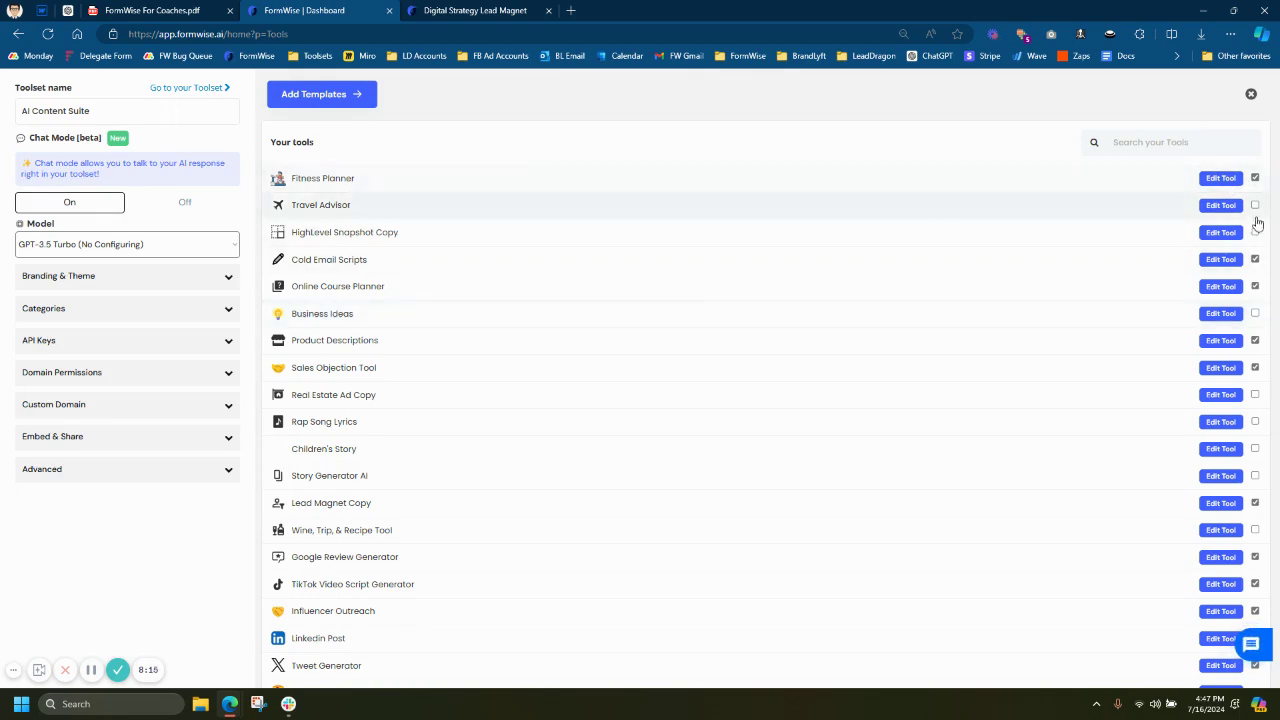
{"action": "scroll", "scroll_direction": "down", "scroll_amount": 3}
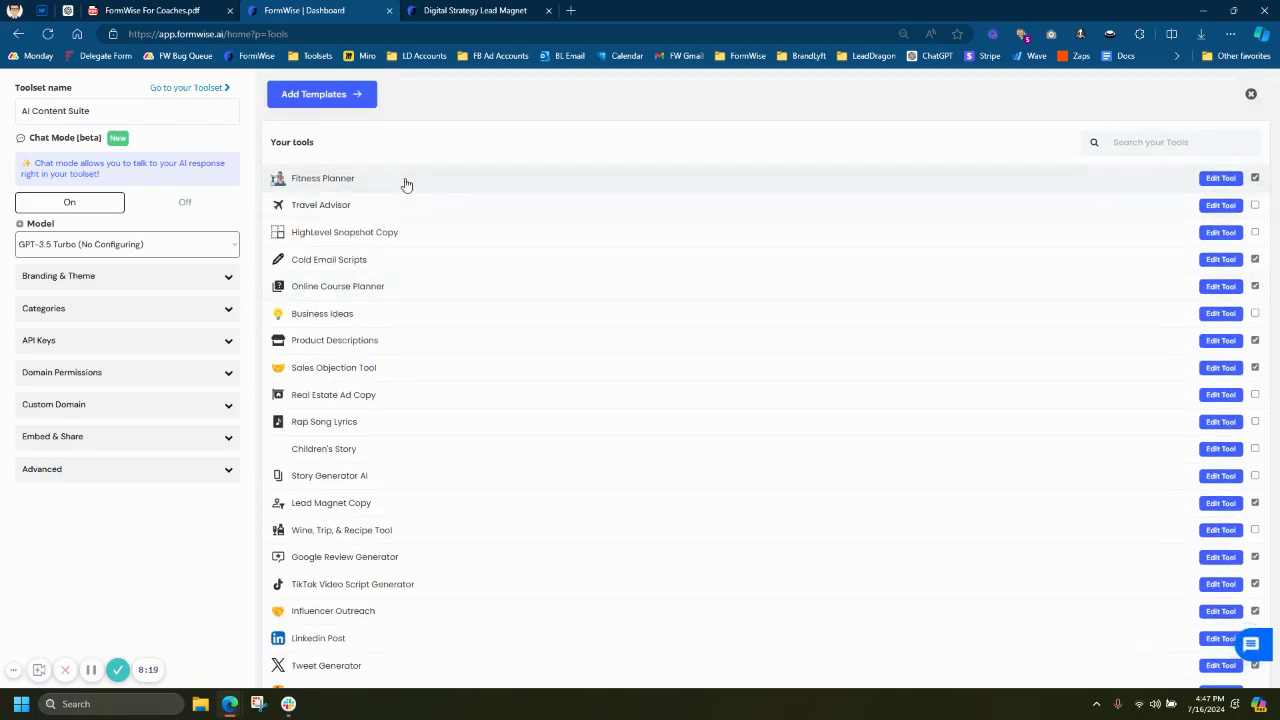
{"action": "left_click", "coordinate": [322, 178]}
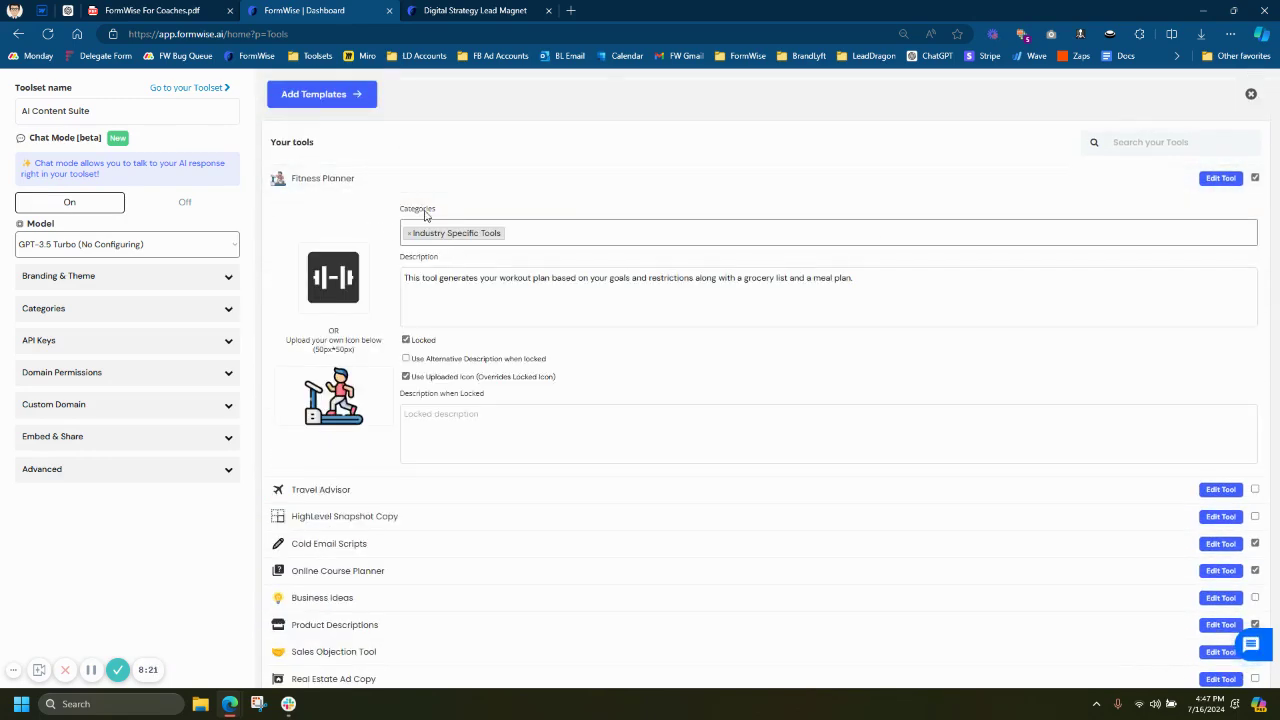
{"action": "left_click_drag", "start_coordinate": [423, 277], "coordinate": [785, 277]}
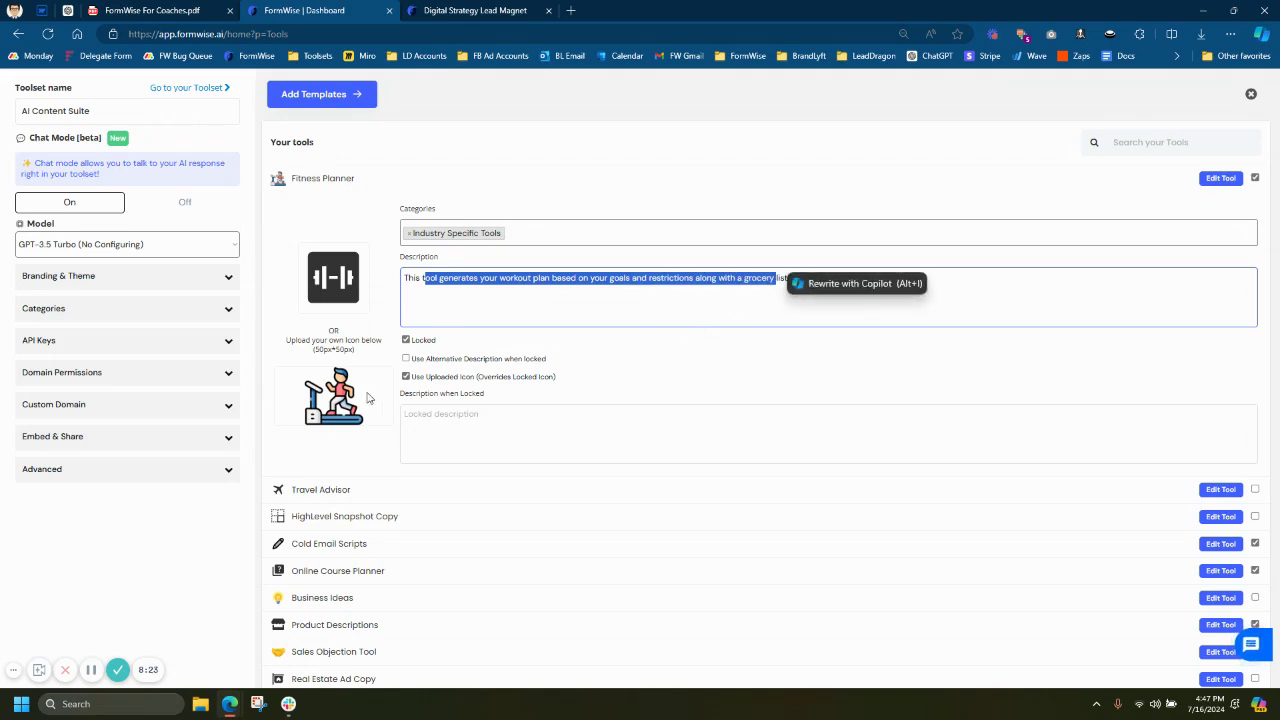
{"action": "left_click", "coordinate": [406, 339]}
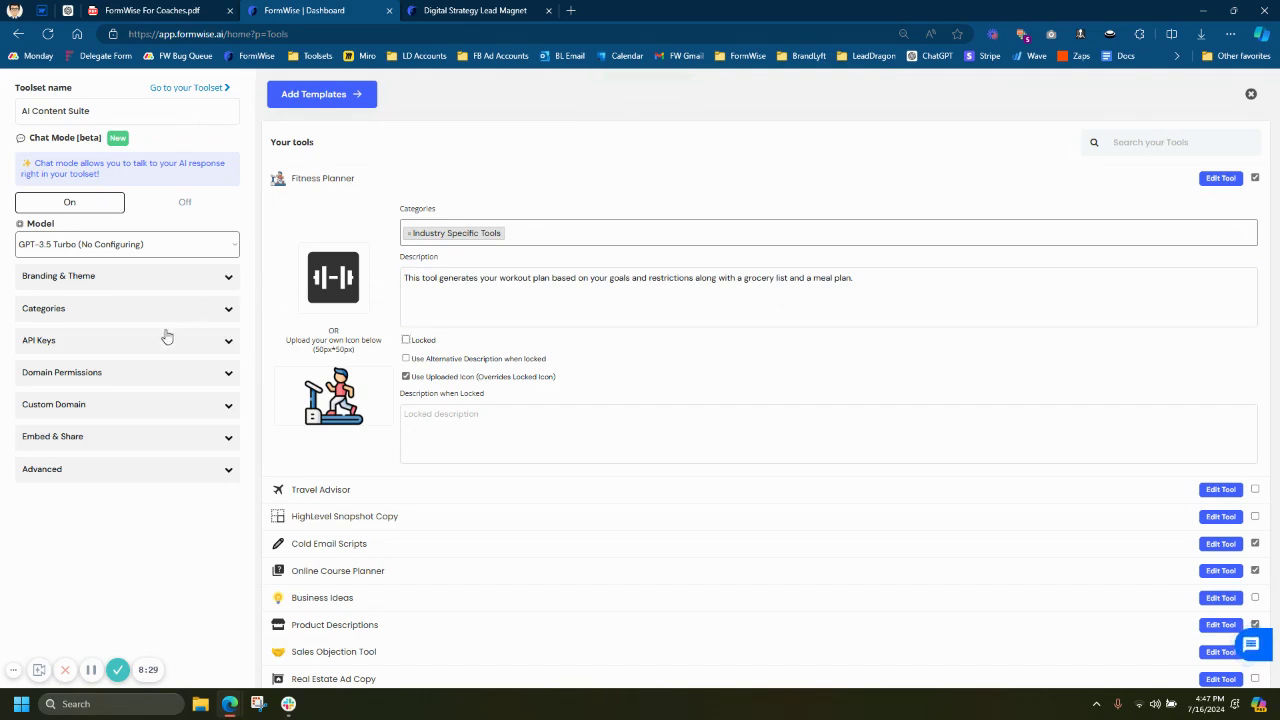
- Check the toolset's category settings and copy its embed code
{"action": "left_click", "coordinate": [39, 340]}
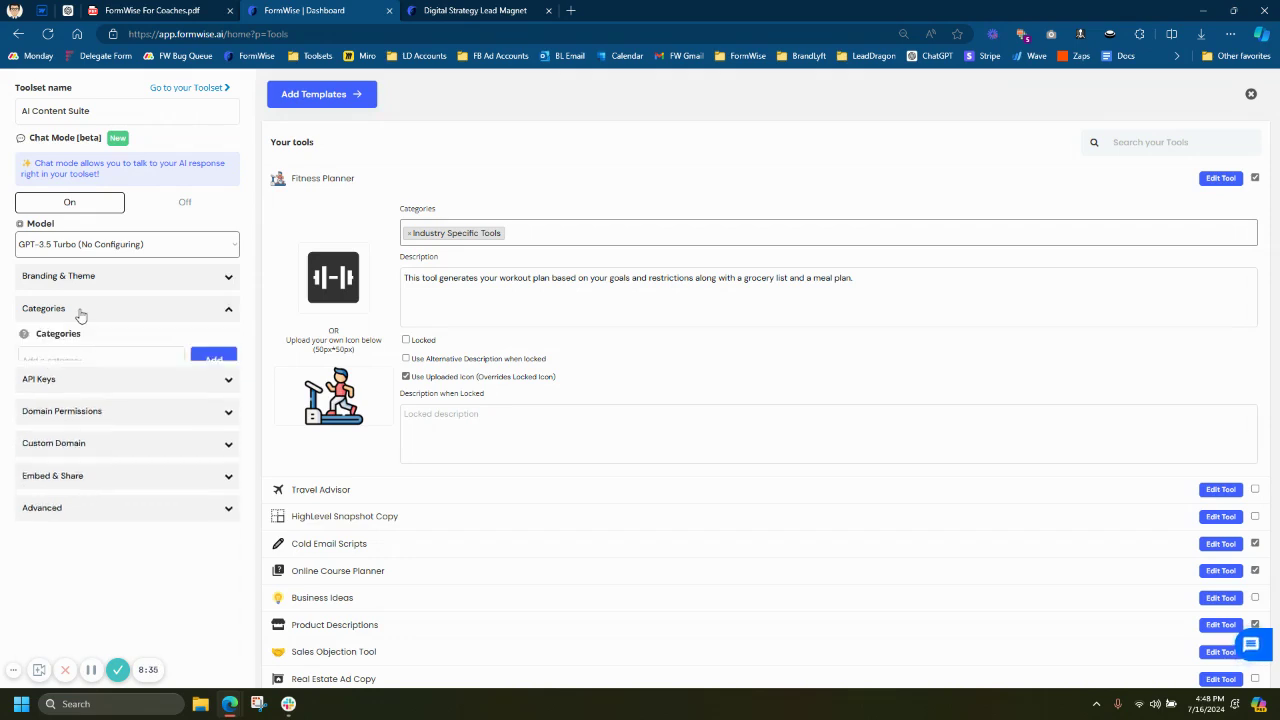
{"action": "left_click", "coordinate": [127, 275]}
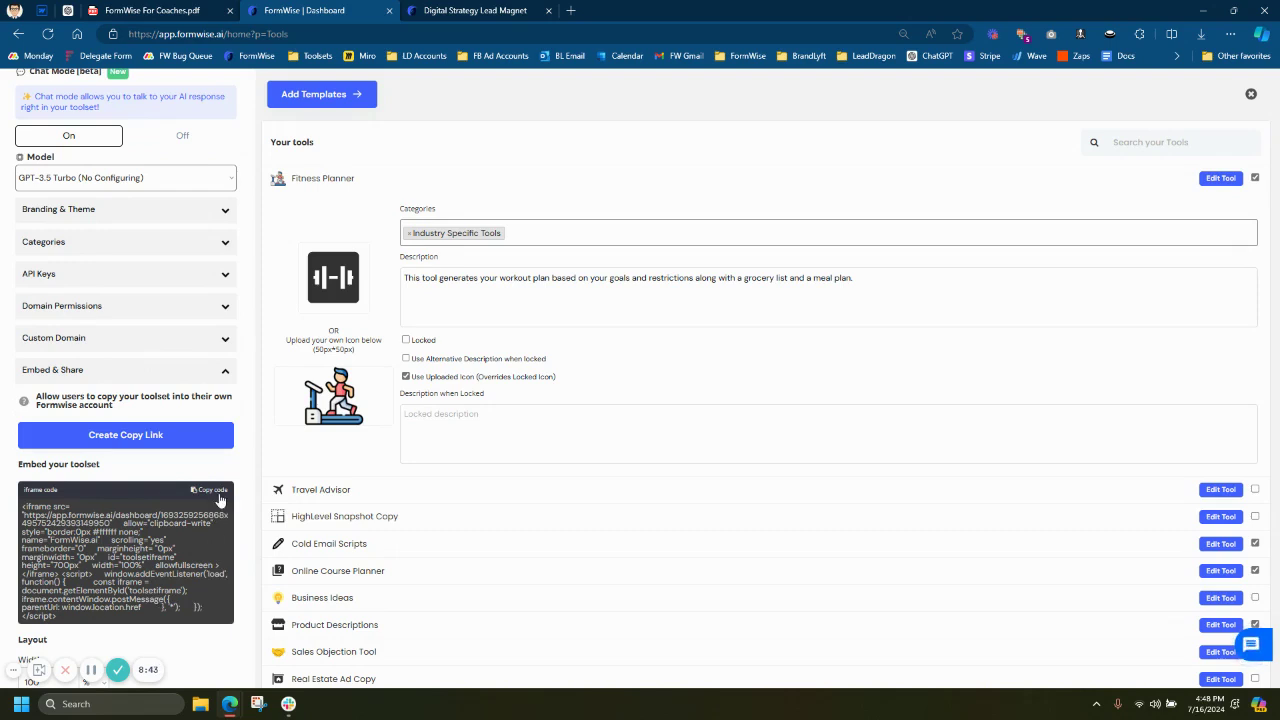
{"action": "left_click", "coordinate": [210, 490]}
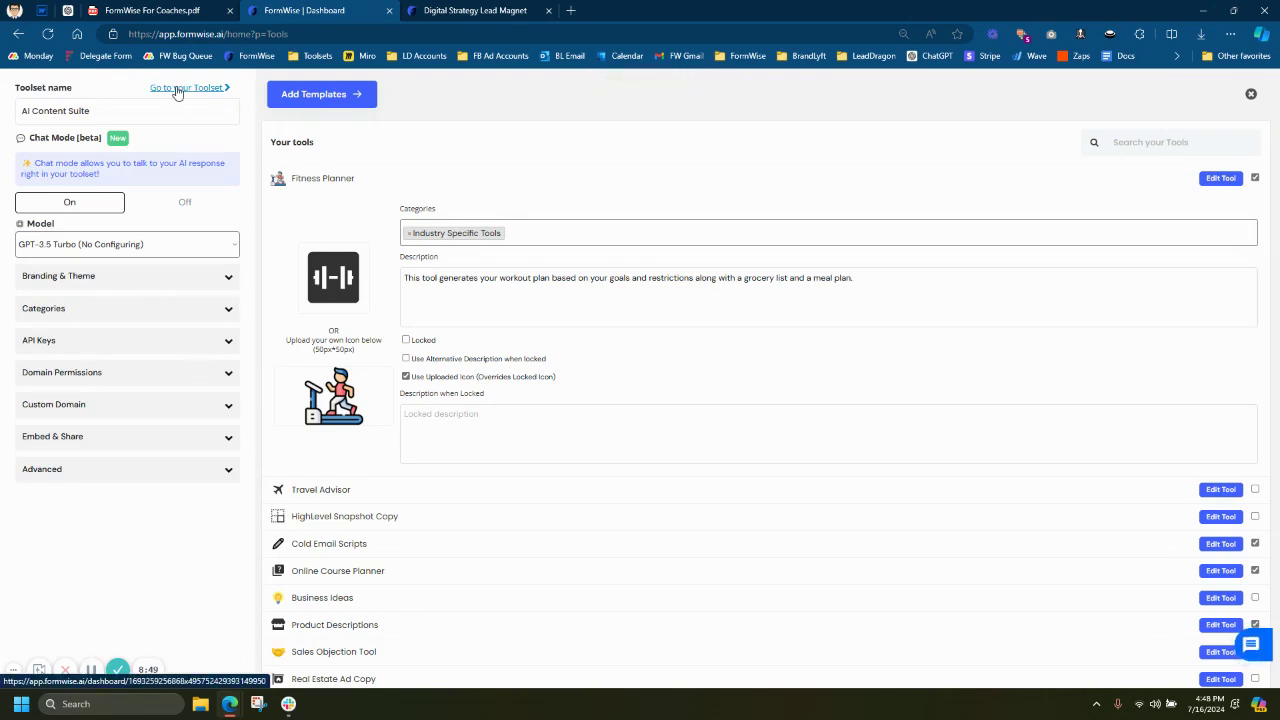
- Open the live AI Content Suite toolset via 'Go to your Toolset'
{"action": "left_click", "coordinate": [189, 88]}
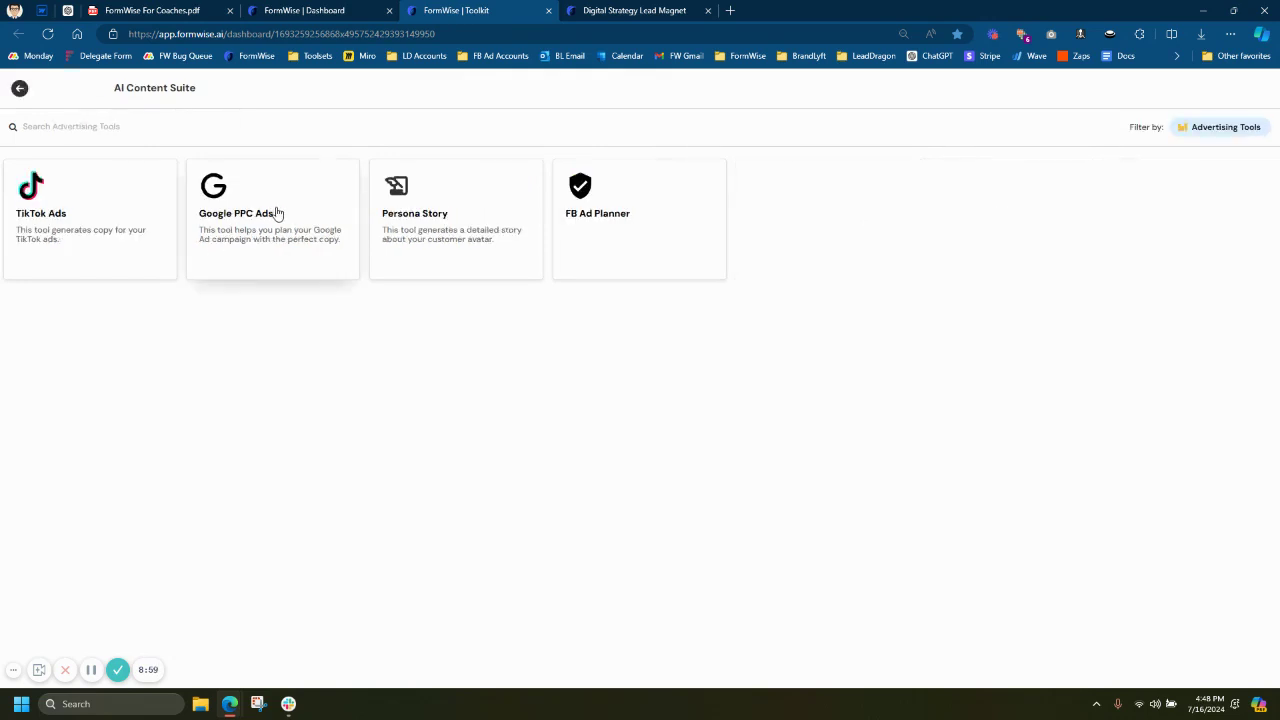
{"action": "mouse_move", "coordinate": [231, 238]}
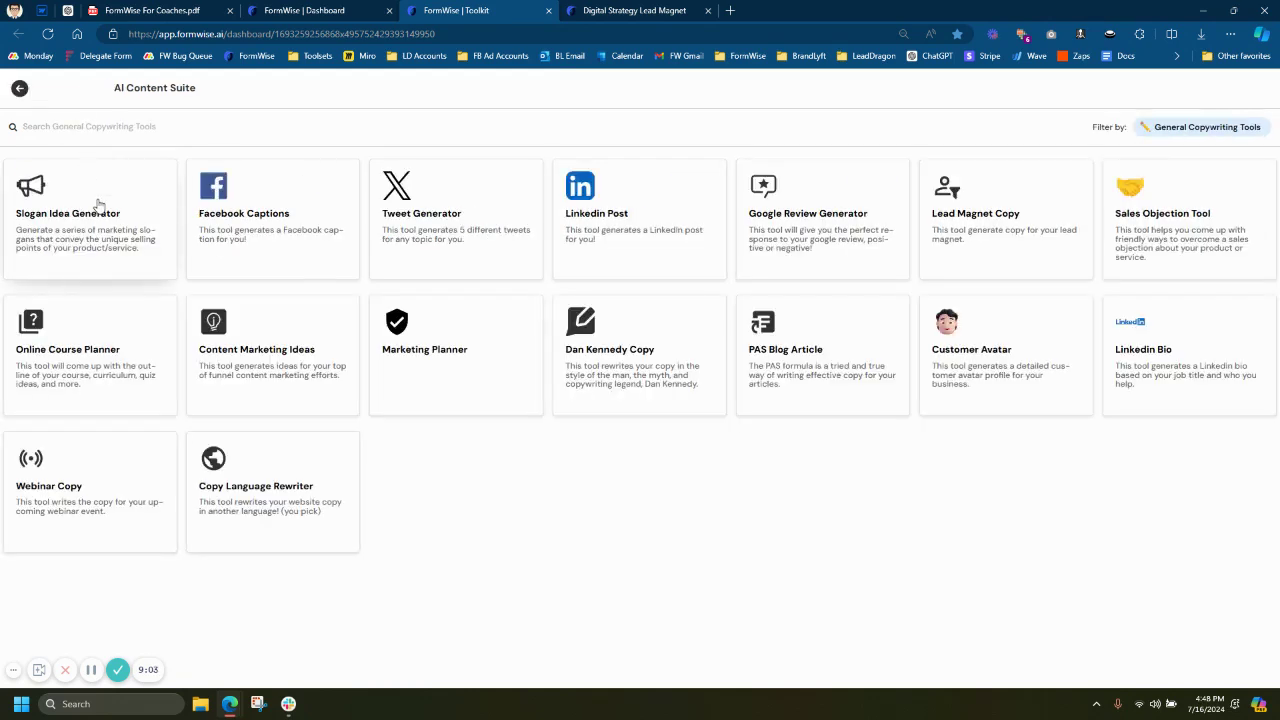
{"action": "mouse_move", "coordinate": [458, 230]}
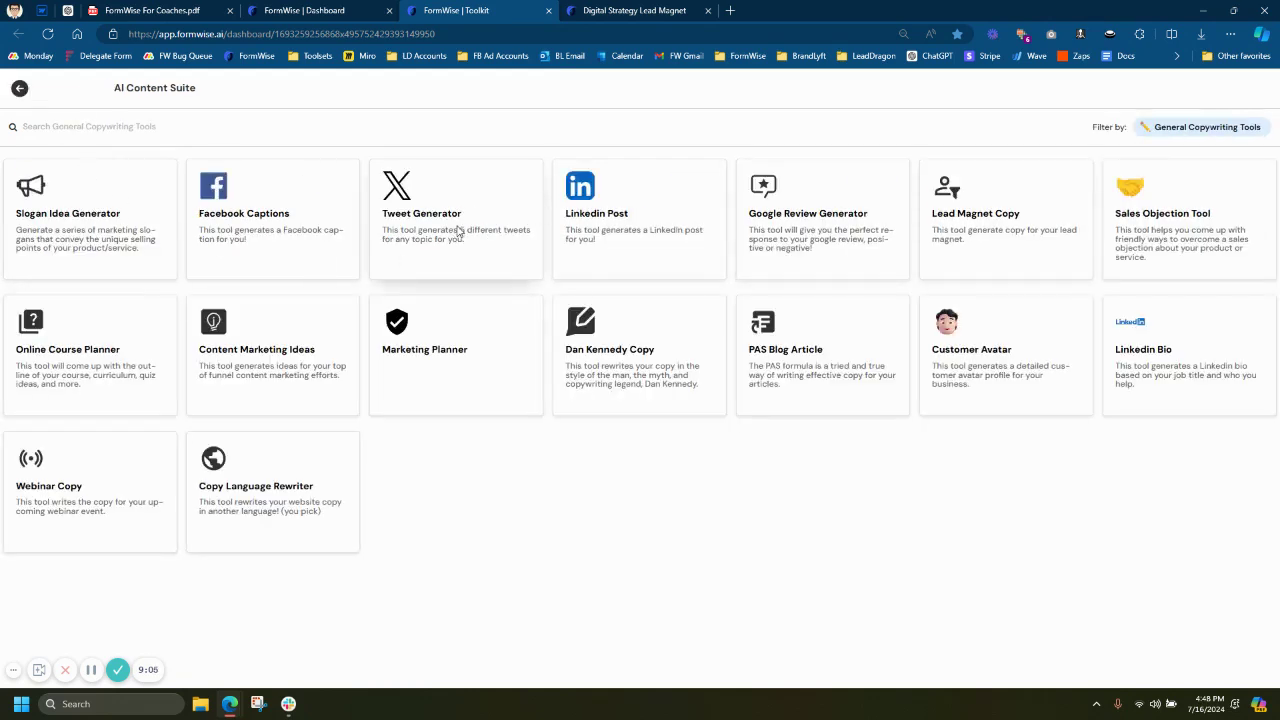
- Generate tweets on Summer with Tweet Generator and chat about the results
{"action": "left_click", "coordinate": [456, 218]}
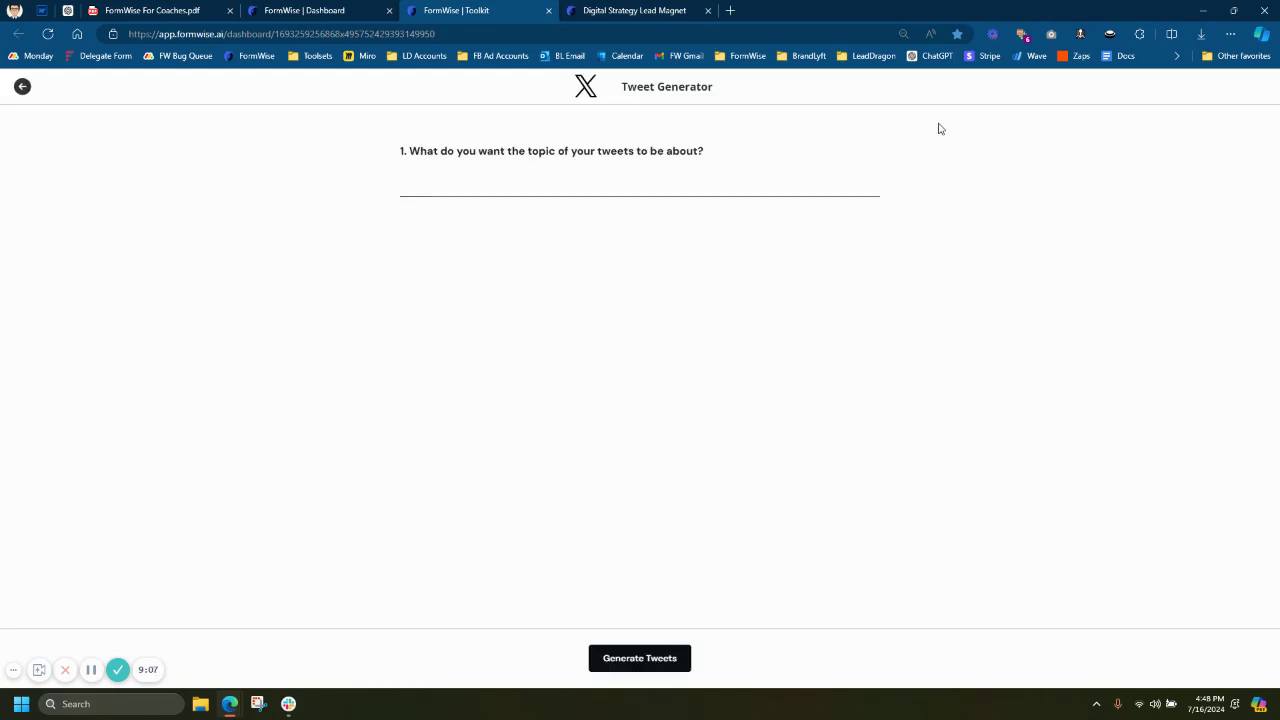
{"action": "type", "text": "Summer"}
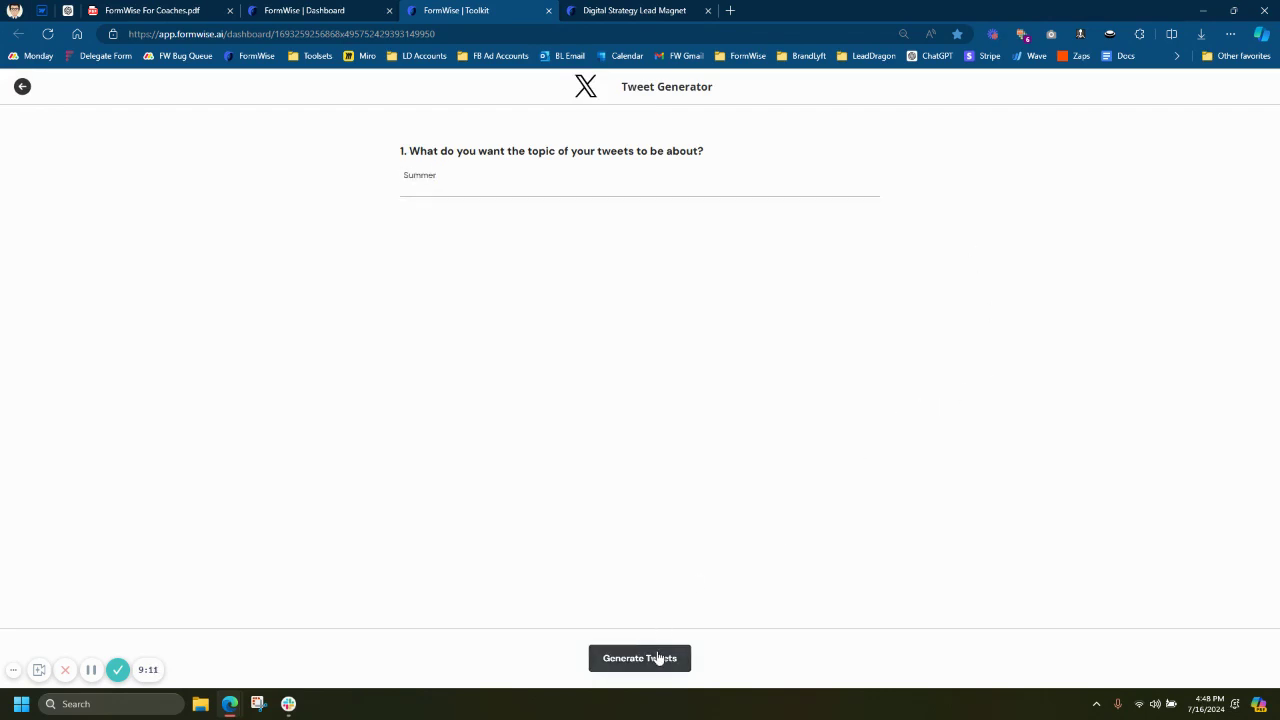
{"action": "left_click", "coordinate": [639, 657]}
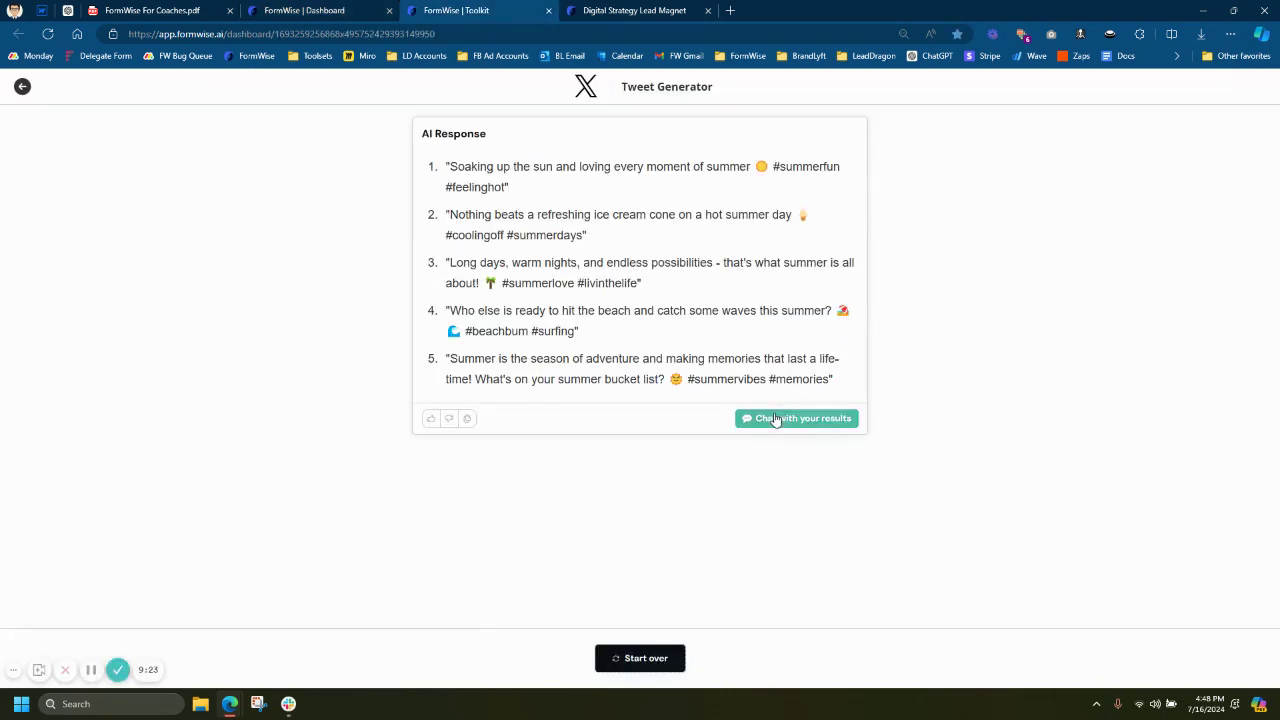
{"action": "left_click", "coordinate": [796, 418]}
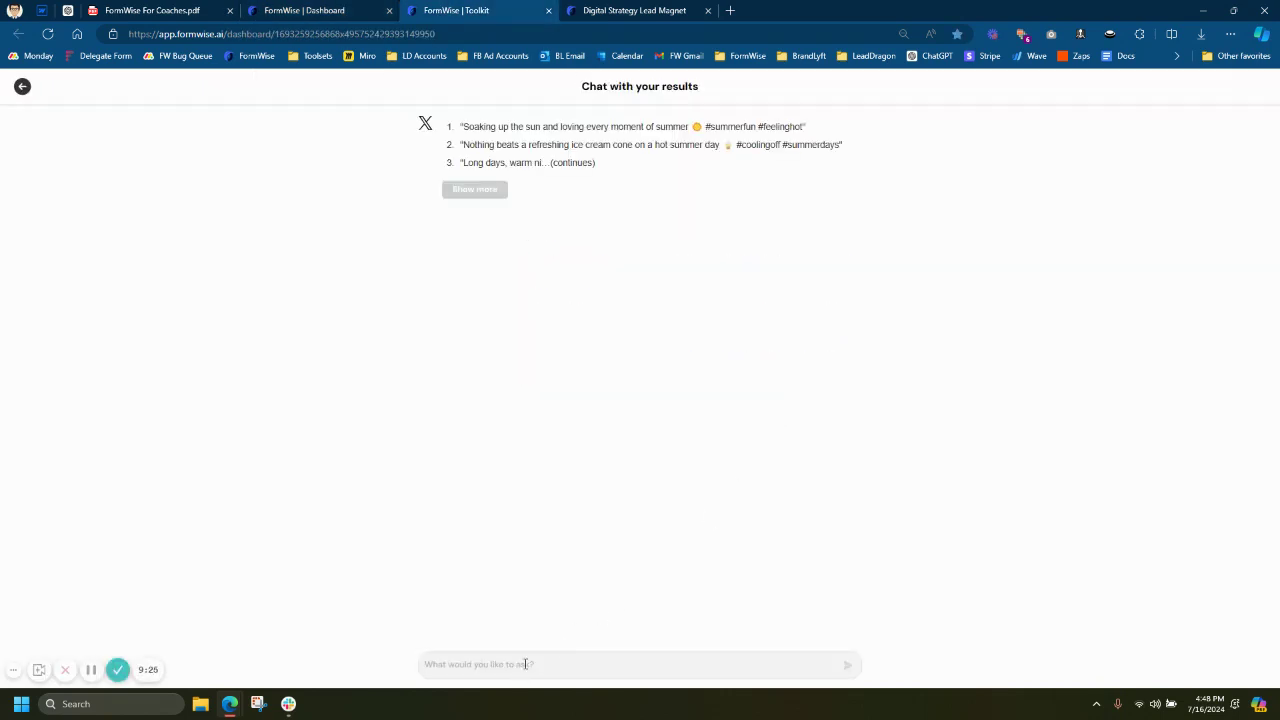